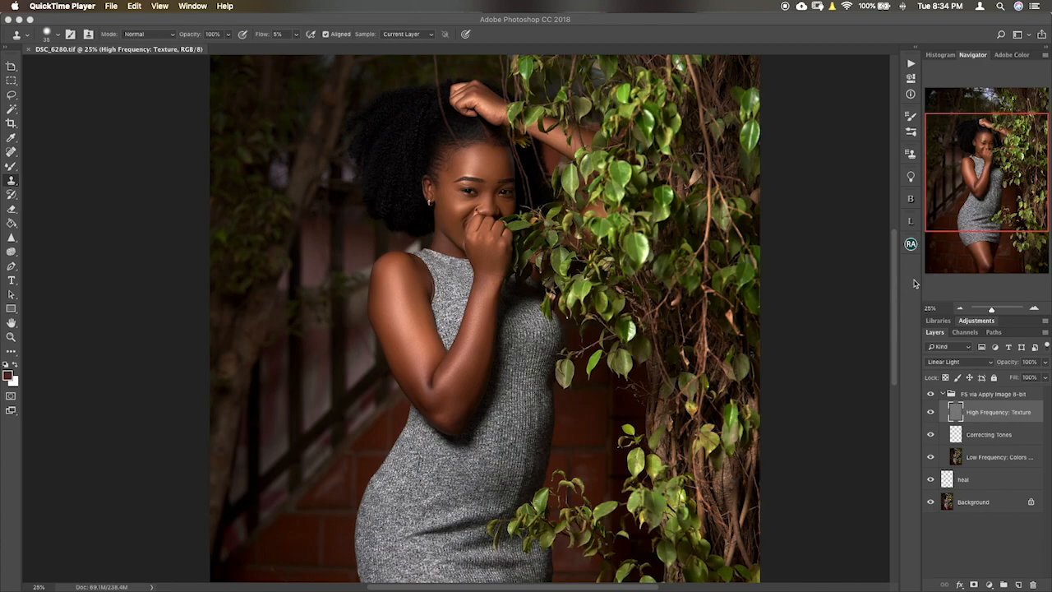
mouse_move(933, 238)
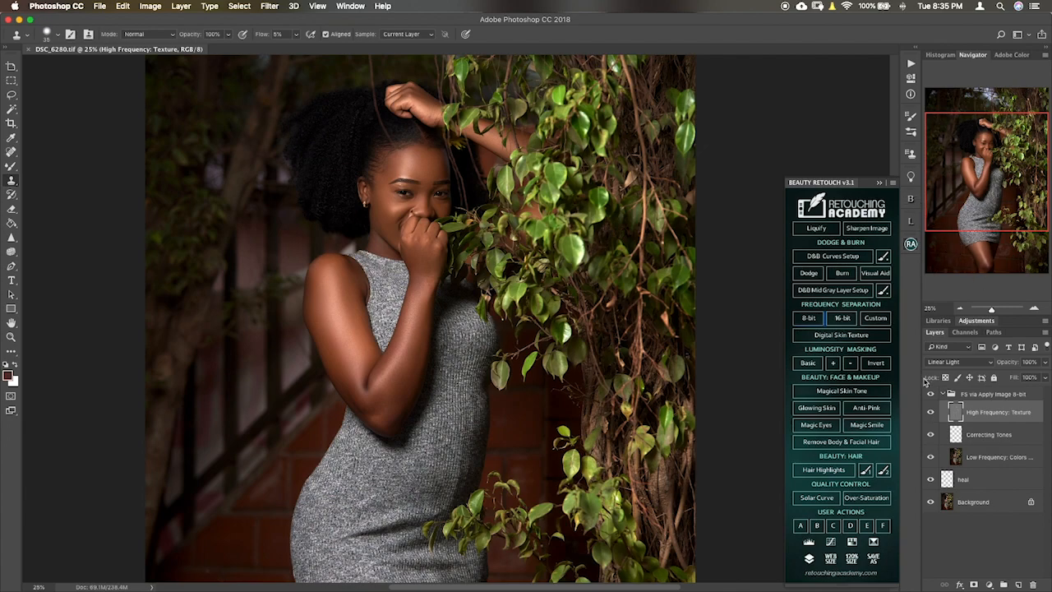
Step: Collapse the FS via Apply Image group and add a trial Dodge - Brighten layer, then inspect its mask
left_click(930, 393)
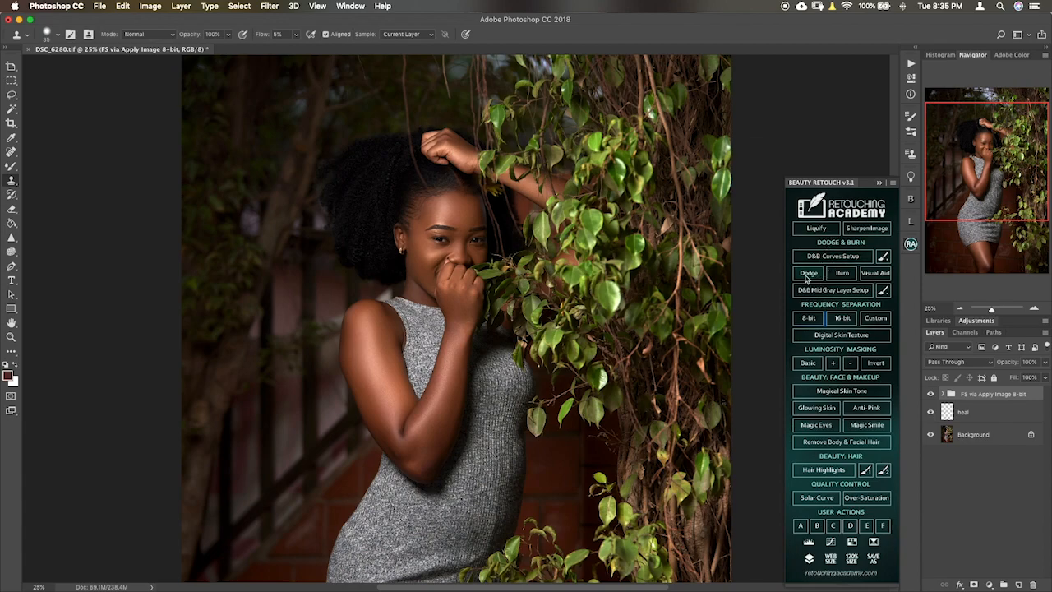
mouse_move(876, 282)
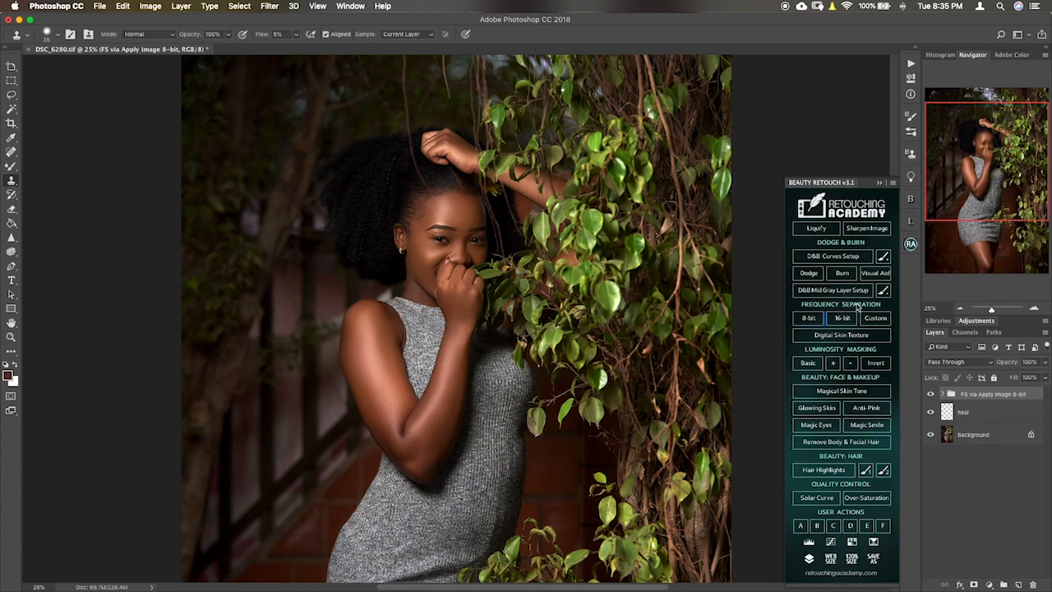
left_click(808, 272)
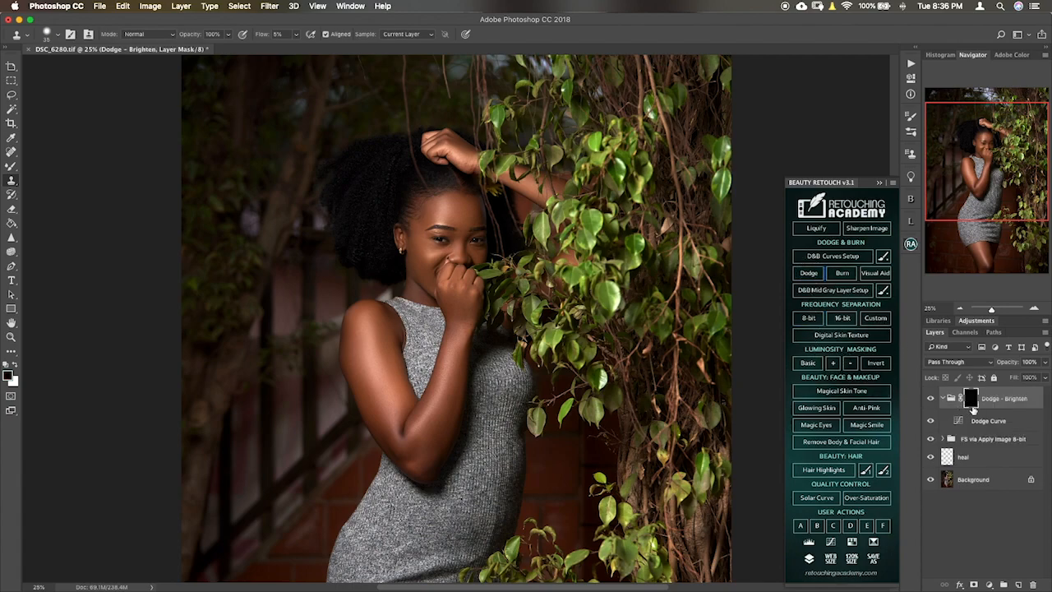
left_click(843, 272)
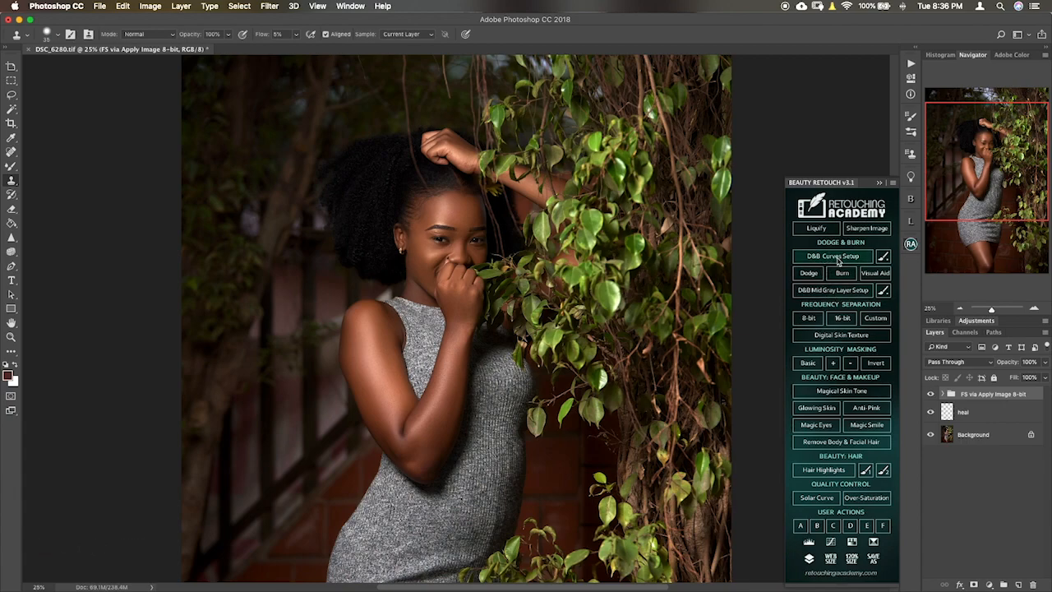
mouse_move(808, 273)
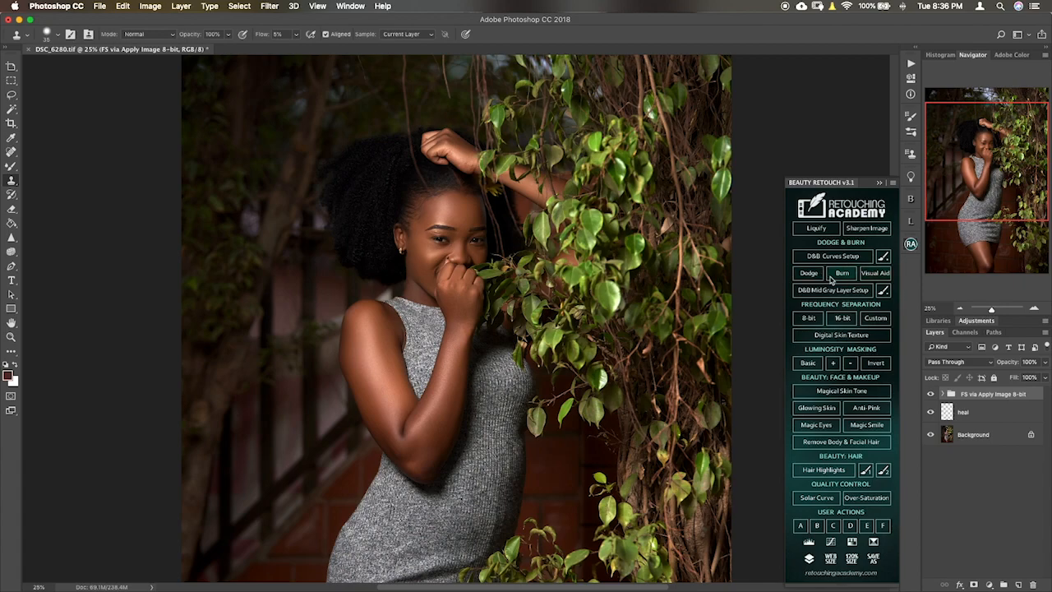
mouse_move(880, 285)
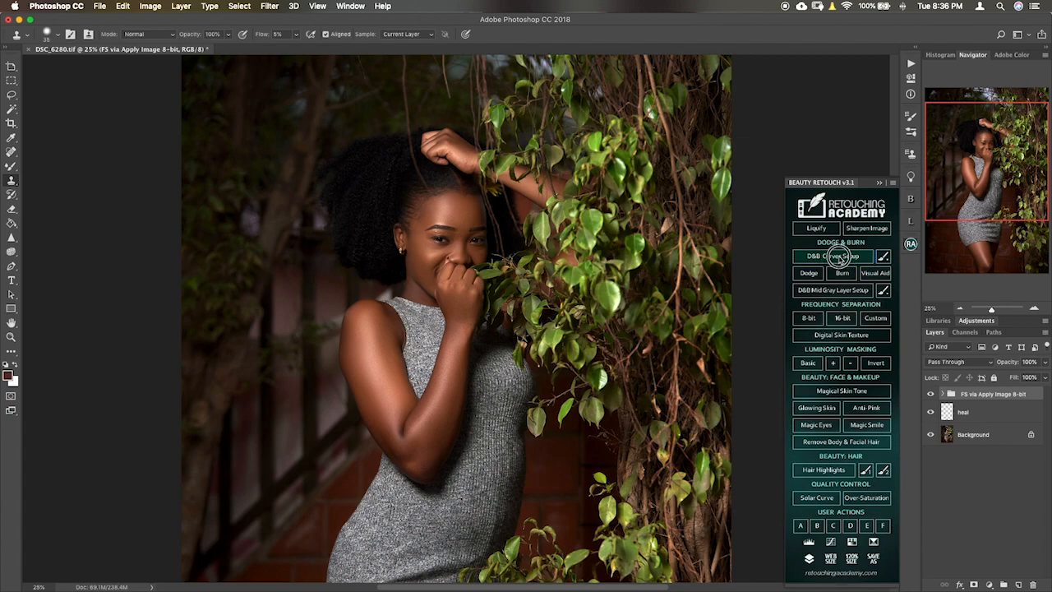
Step: Run D&B Curves Setup and expand the new Dodge & Burn group
left_click(875, 272)
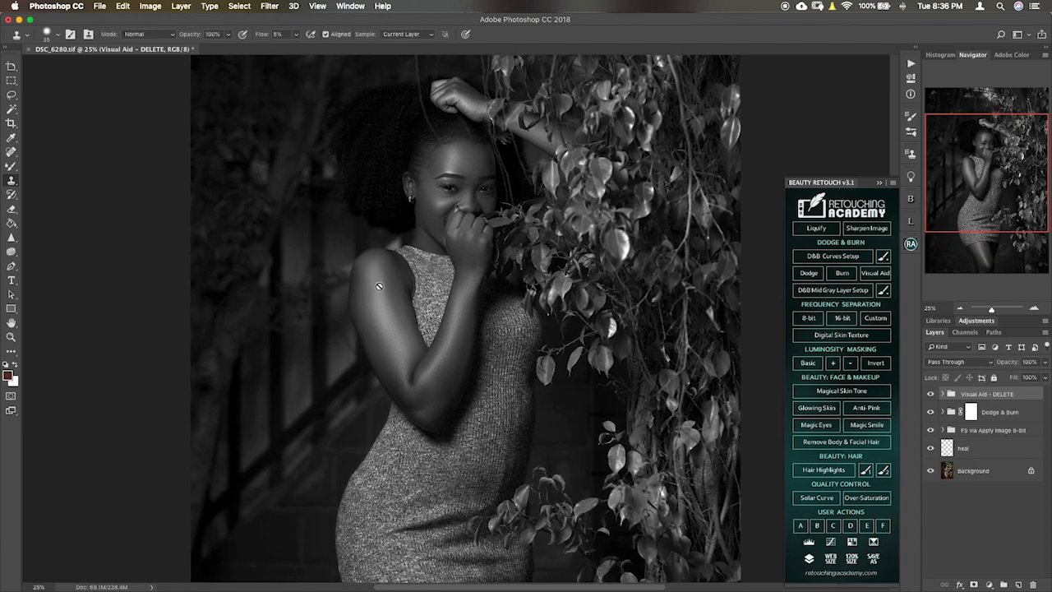
mouse_move(405, 276)
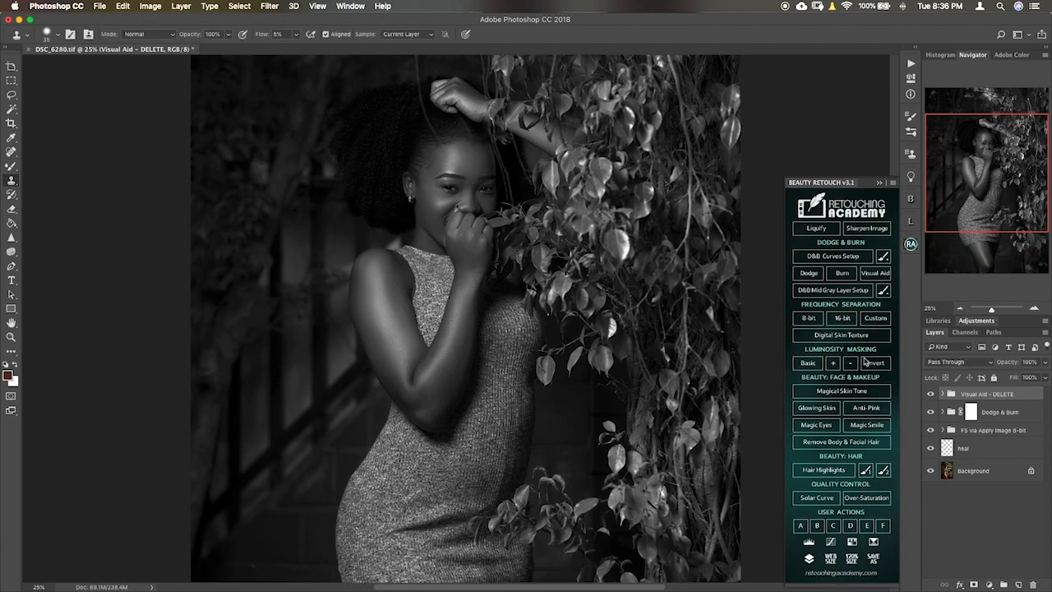
left_click(950, 412)
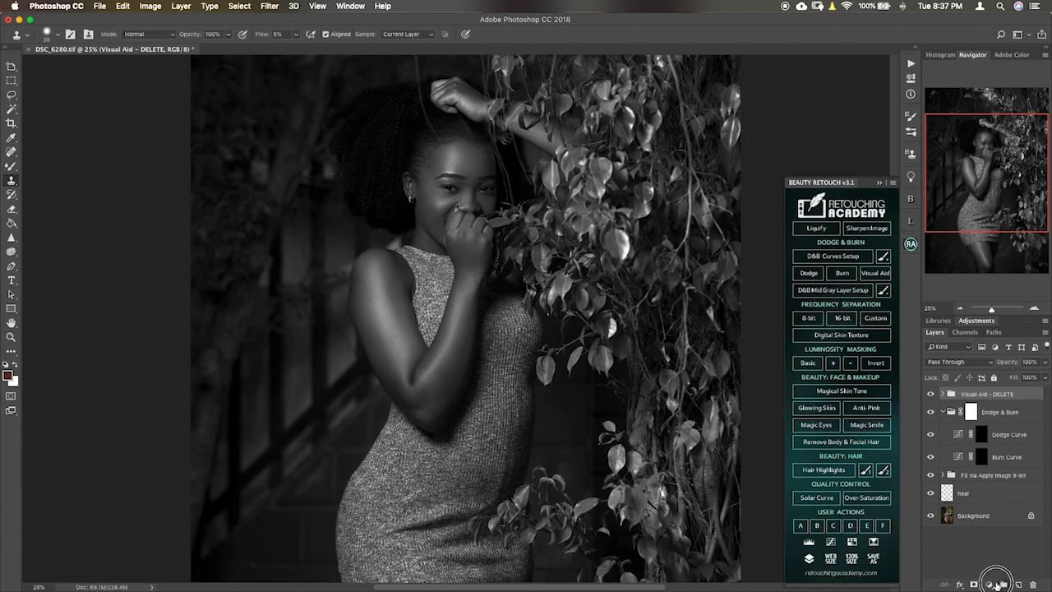
left_click(997, 584)
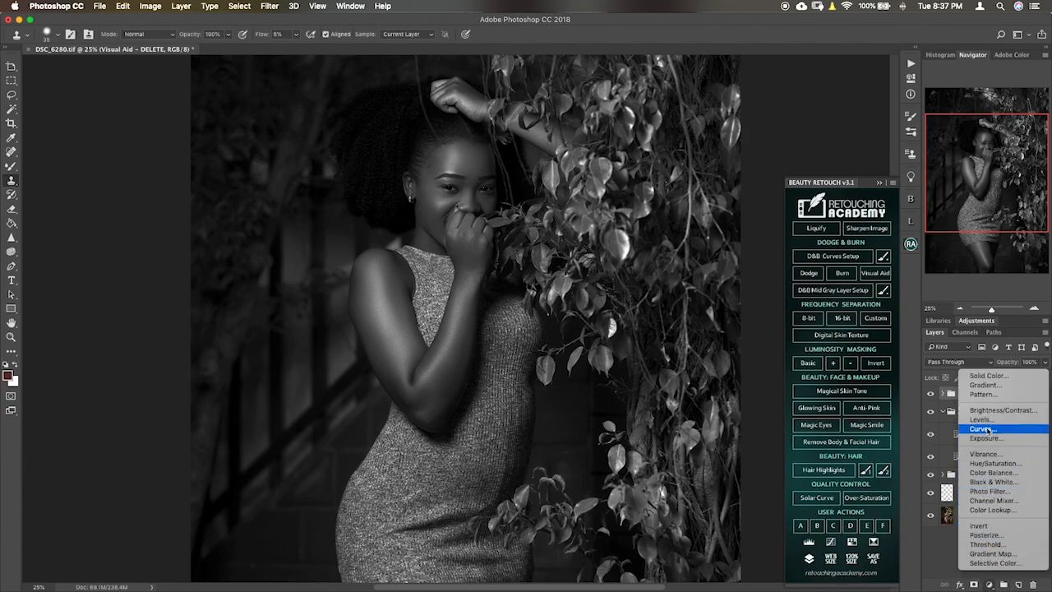
left_click(987, 438)
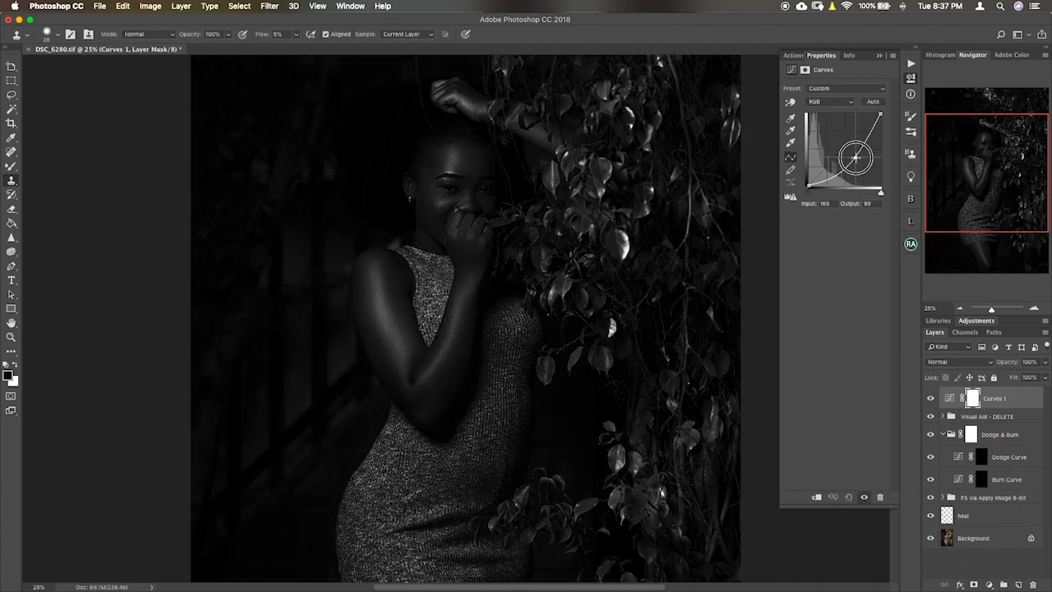
left_click_drag(855, 156, 832, 136)
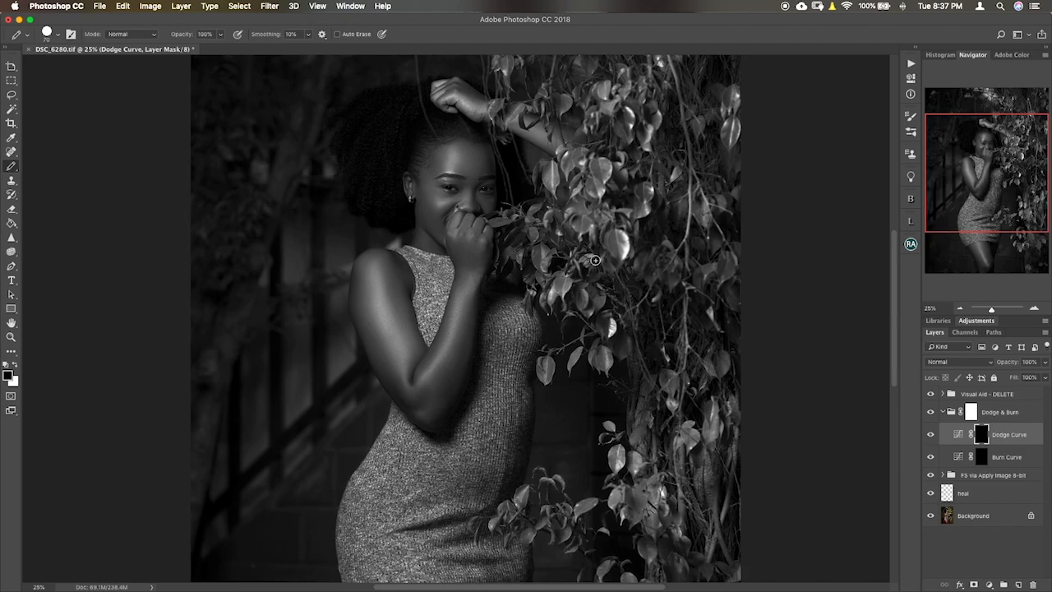
mouse_move(390, 156)
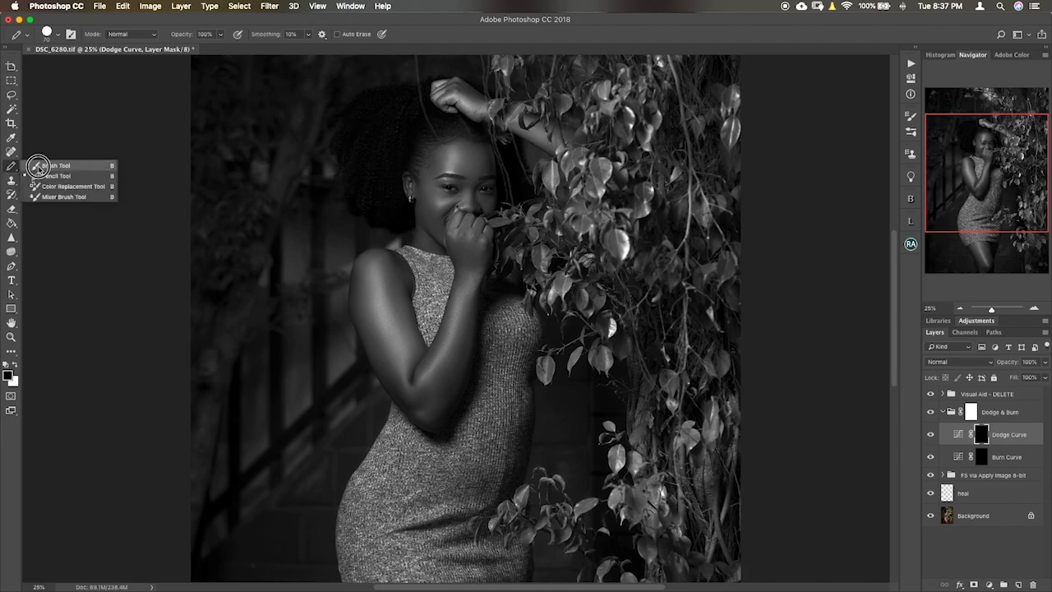
Step: With a soft brush, paint white dodge strokes over the upper arm and shoulder highlights
left_click(60, 165)
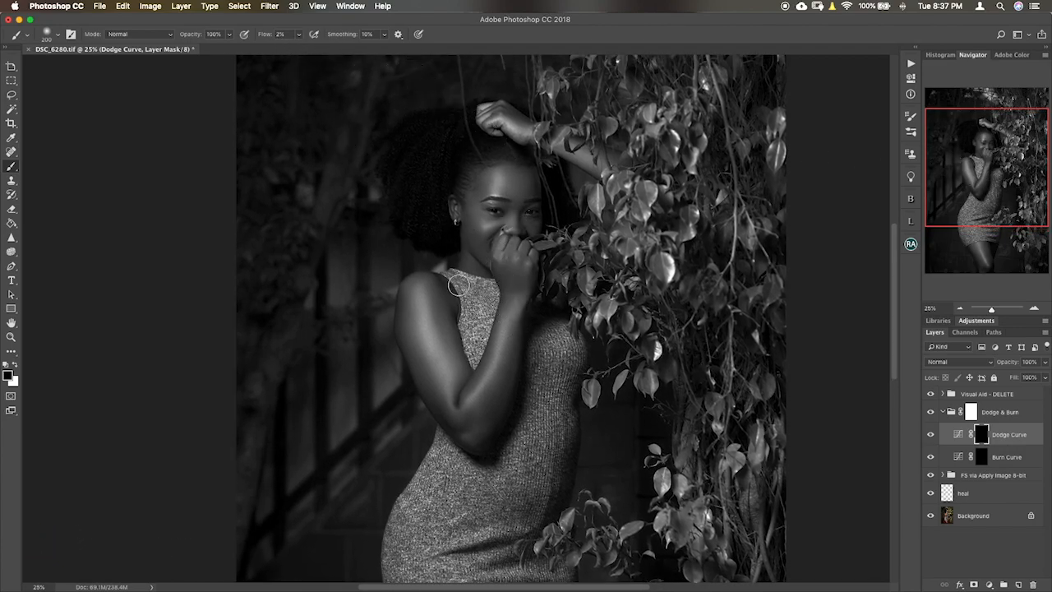
mouse_move(360, 155)
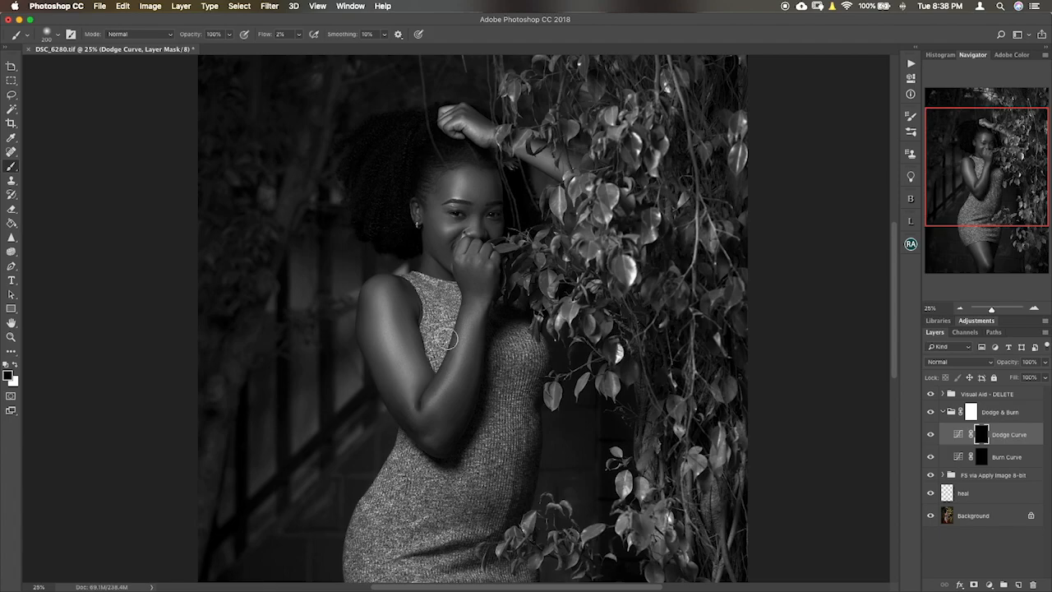
mouse_move(545, 347)
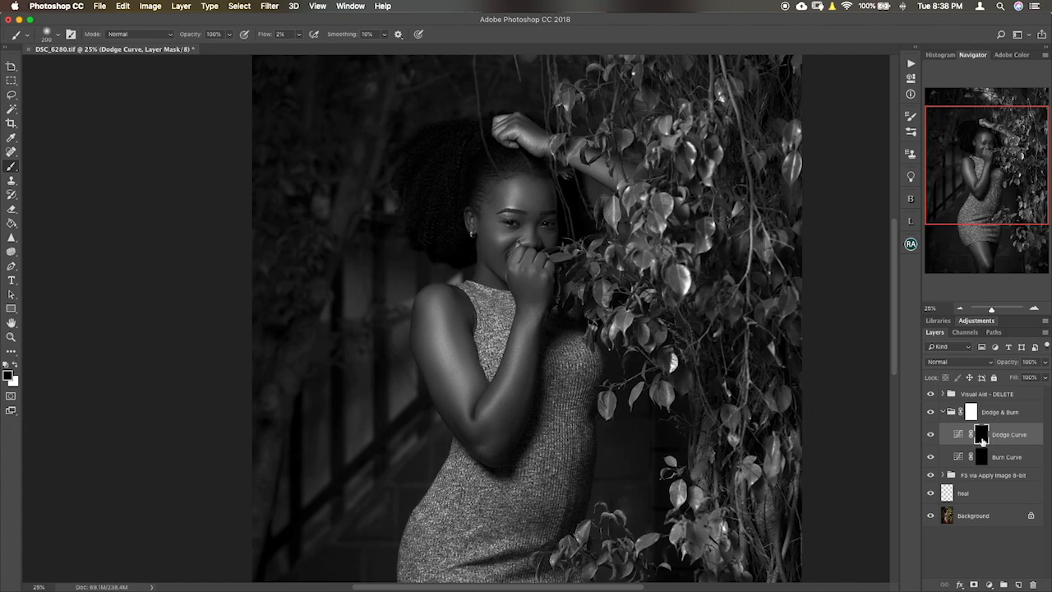
mouse_move(983, 448)
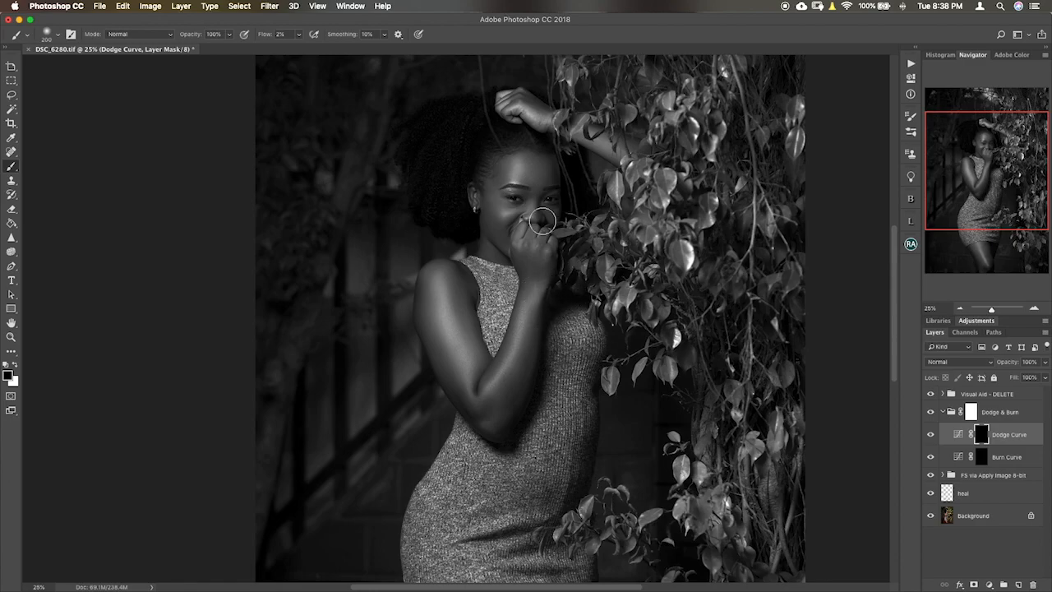
mouse_move(471, 191)
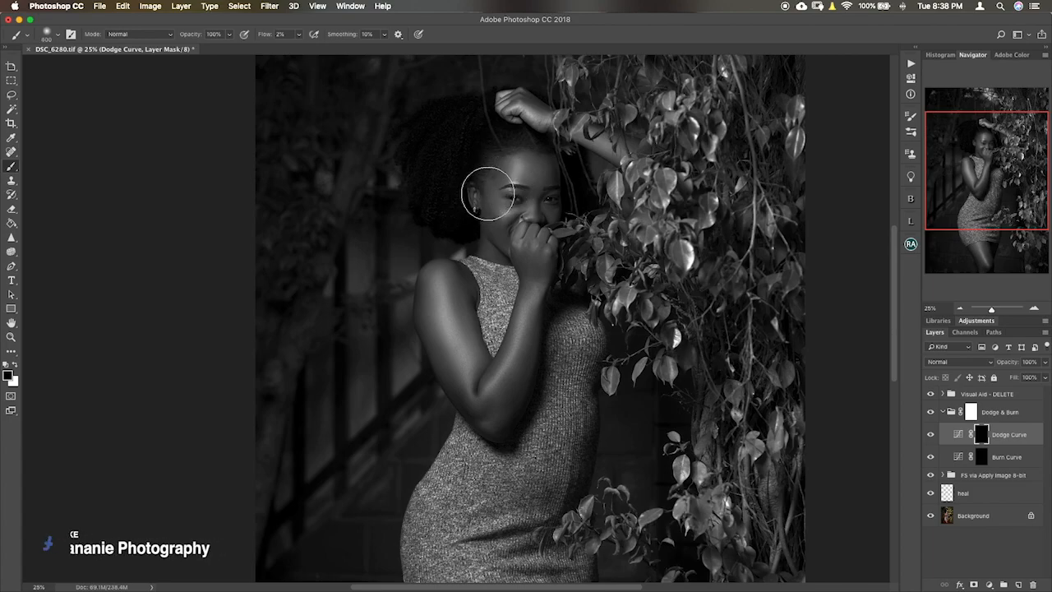
mouse_move(496, 195)
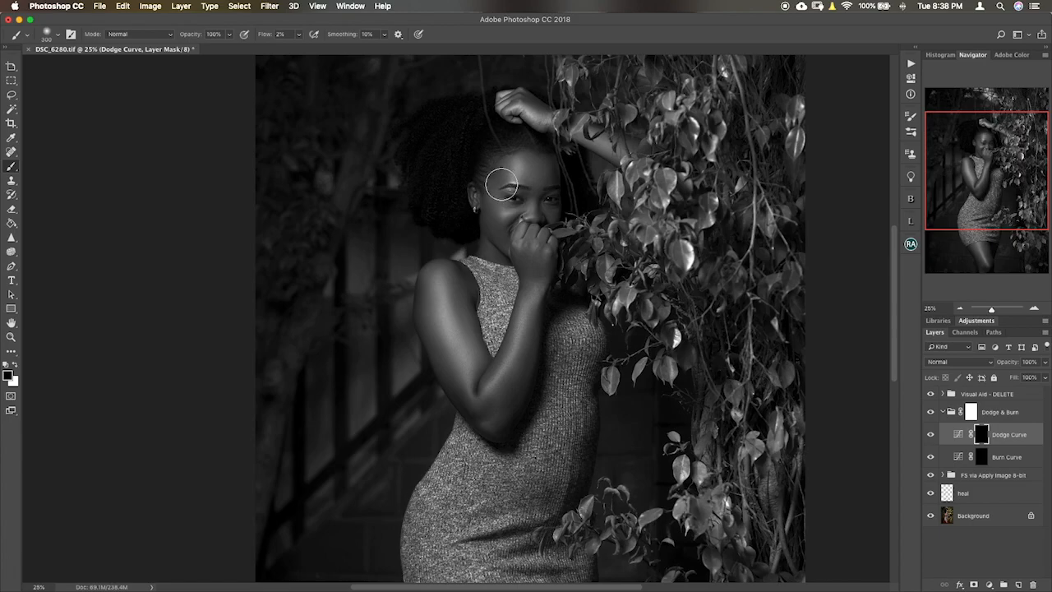
mouse_move(552, 144)
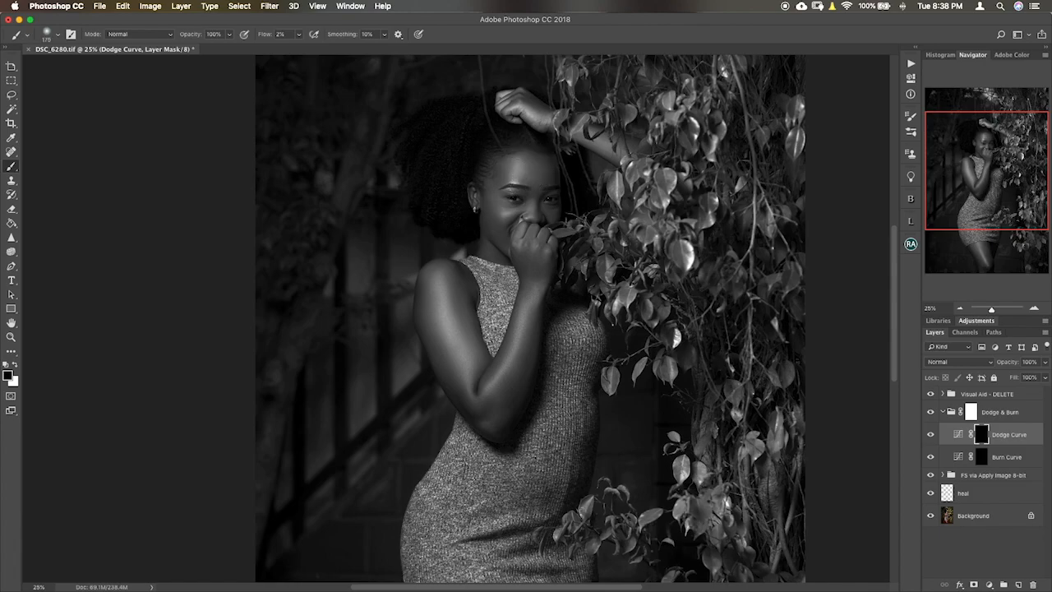
mouse_move(514, 211)
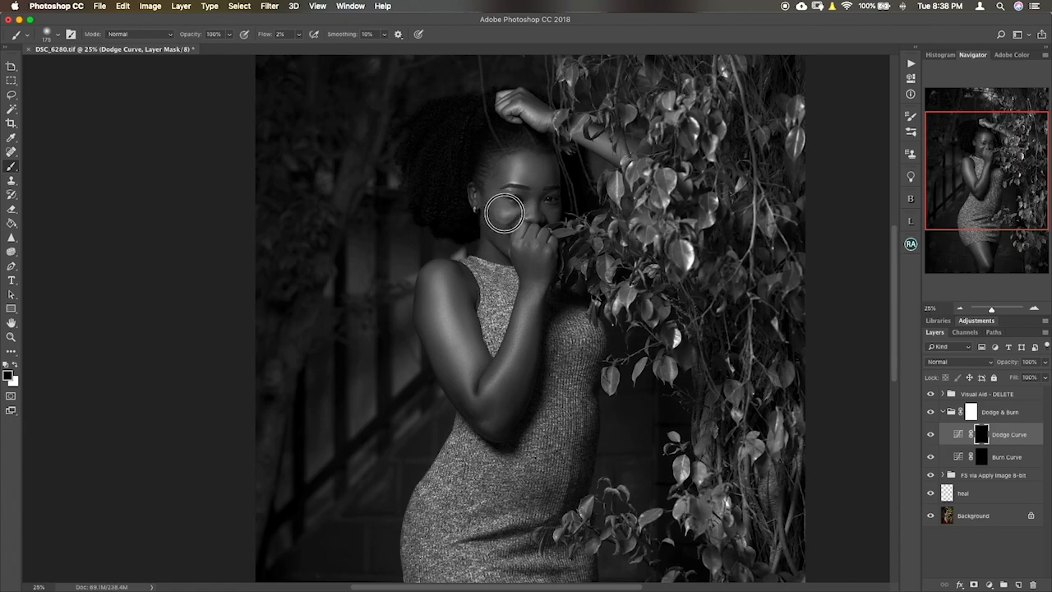
mouse_move(508, 213)
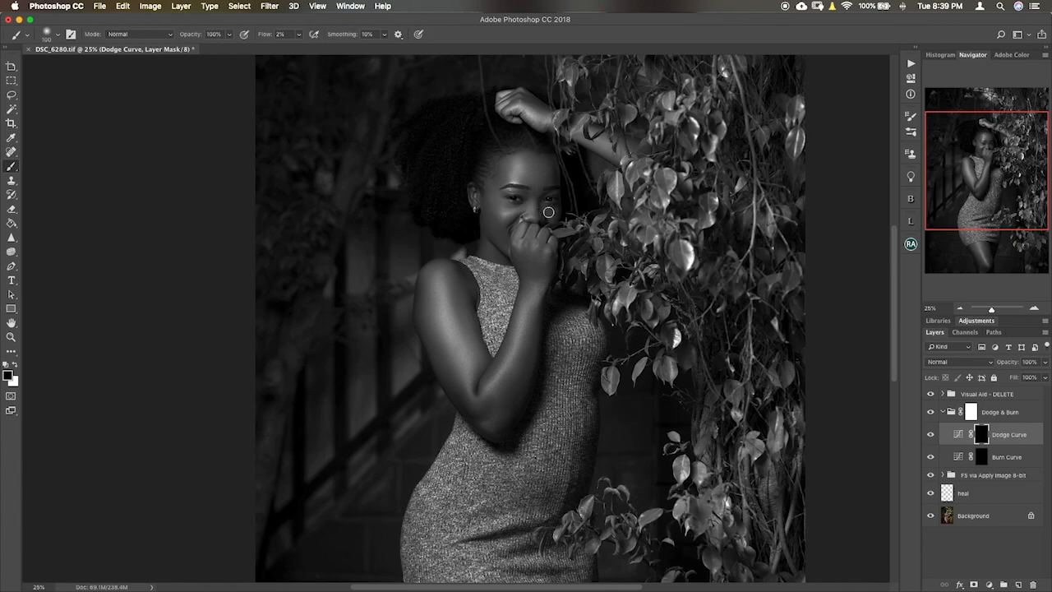
mouse_move(541, 210)
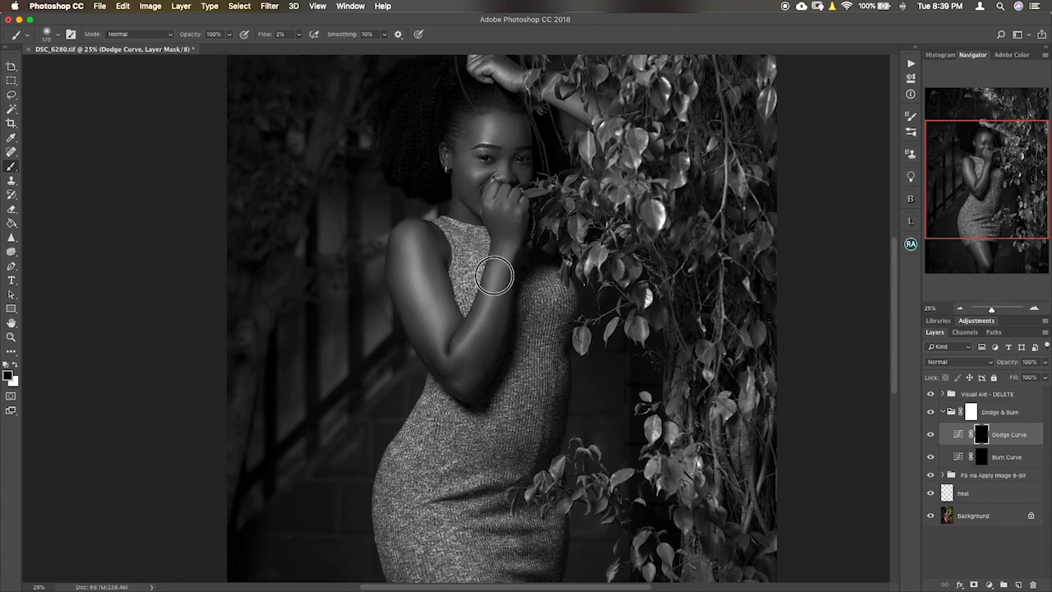
mouse_move(484, 319)
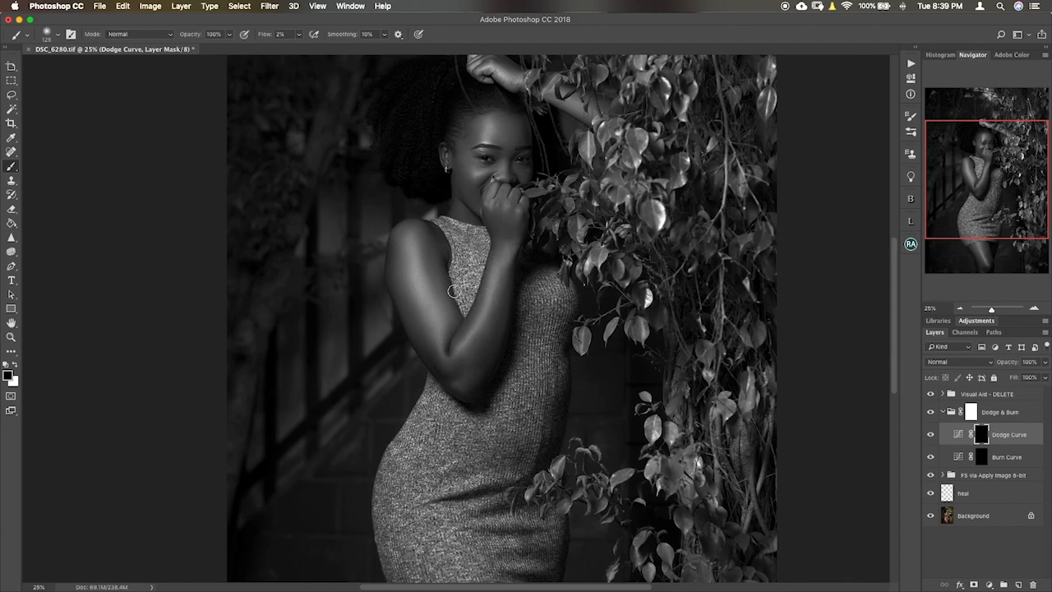
mouse_move(435, 319)
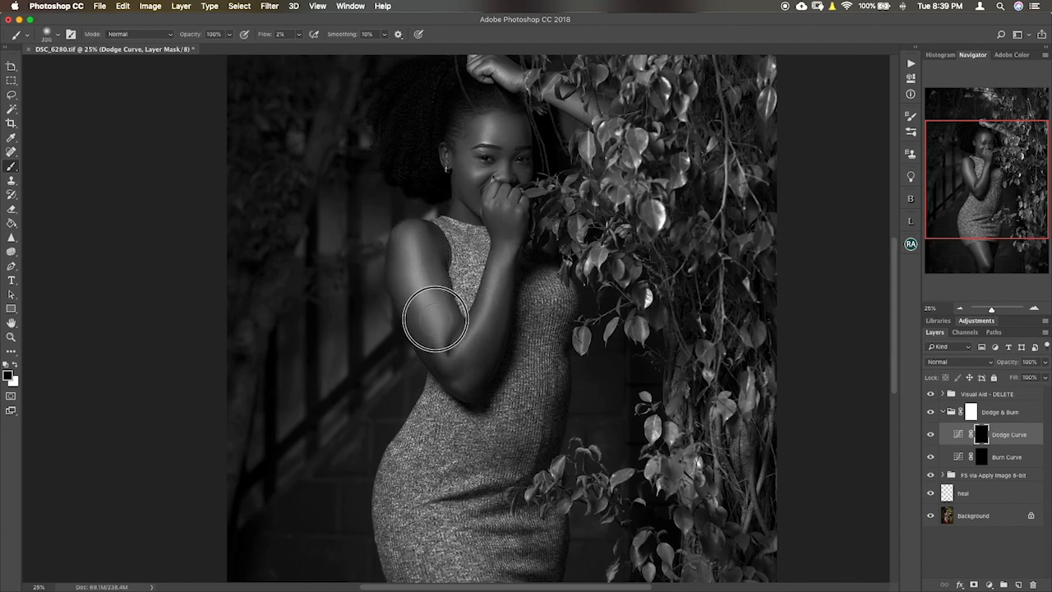
left_click_drag(435, 321, 411, 243)
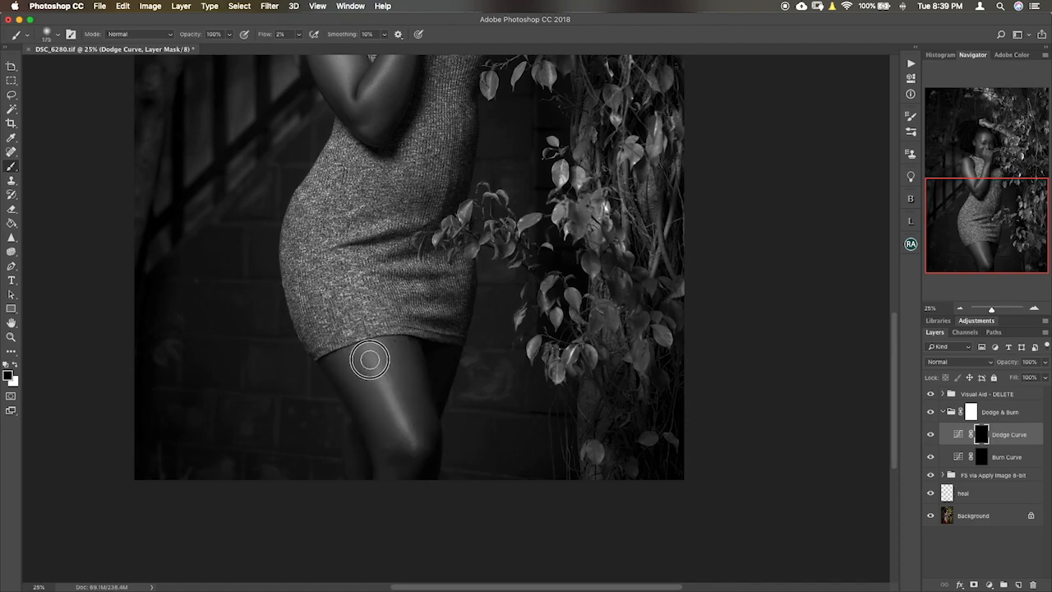
mouse_move(364, 385)
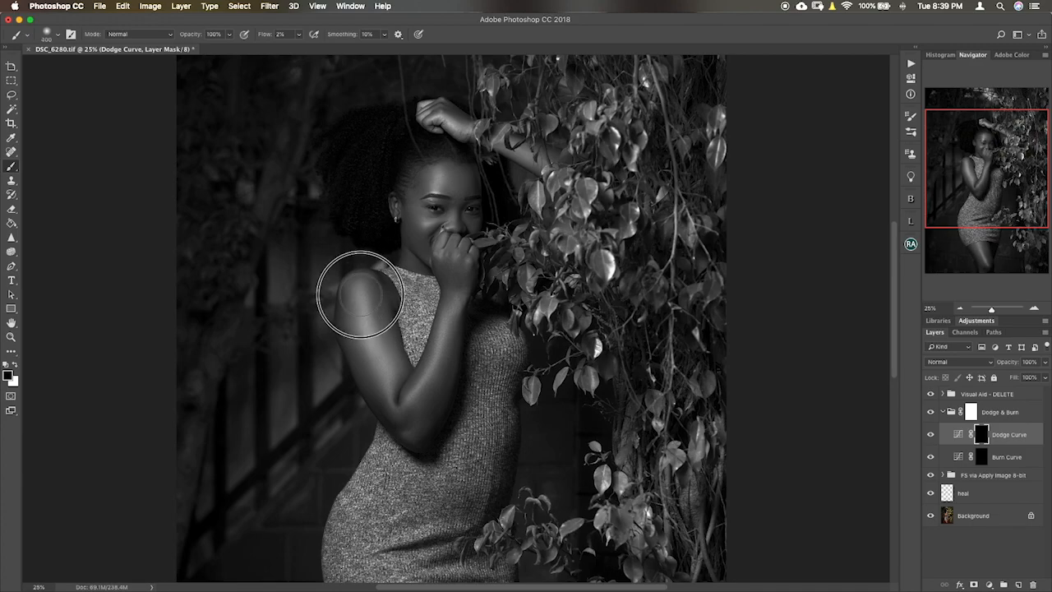
left_click_drag(357, 295, 415, 393)
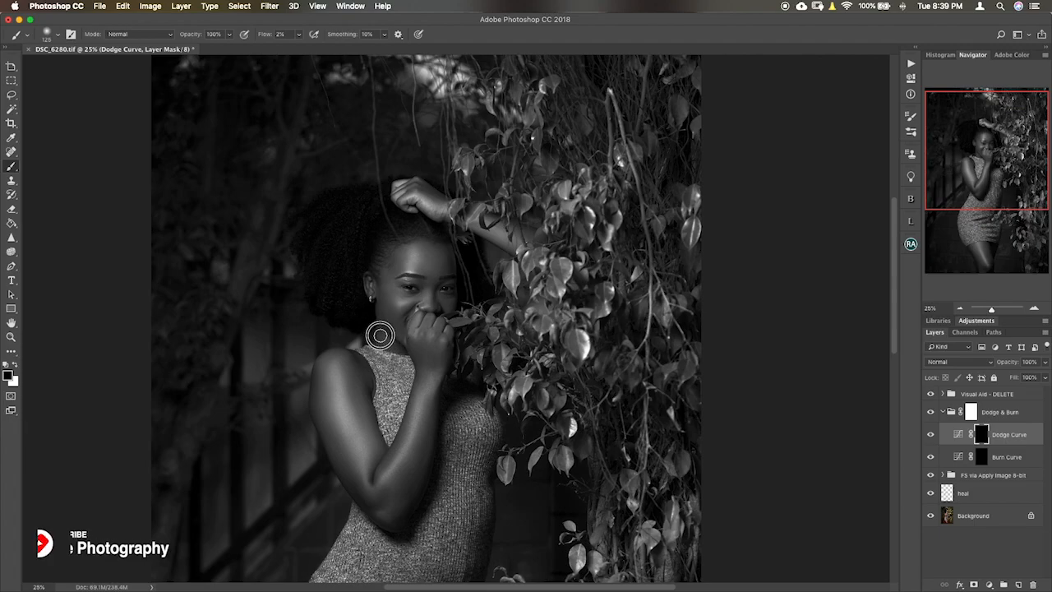
mouse_move(411, 285)
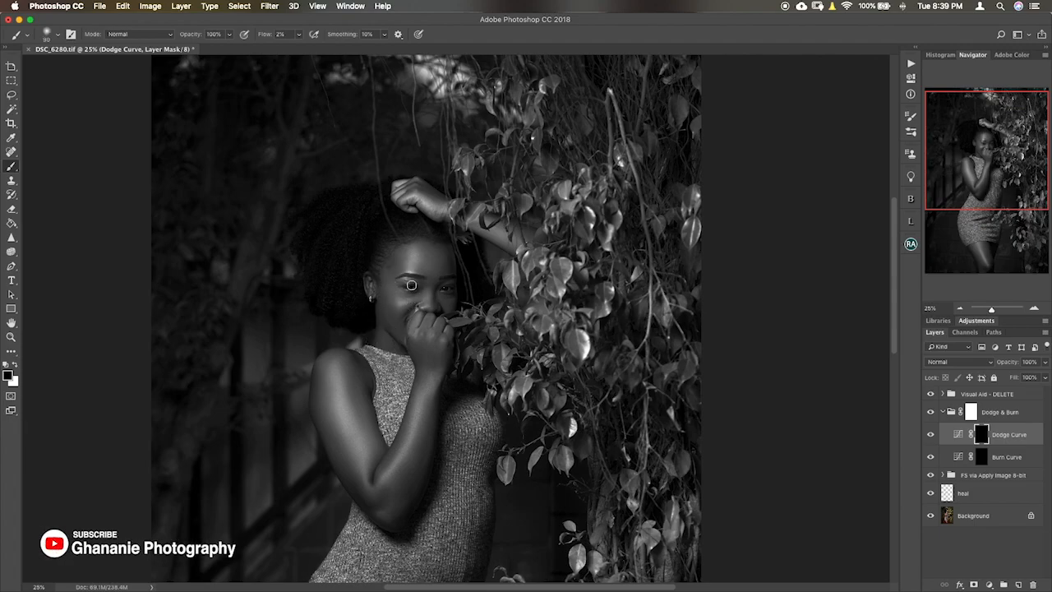
mouse_move(426, 307)
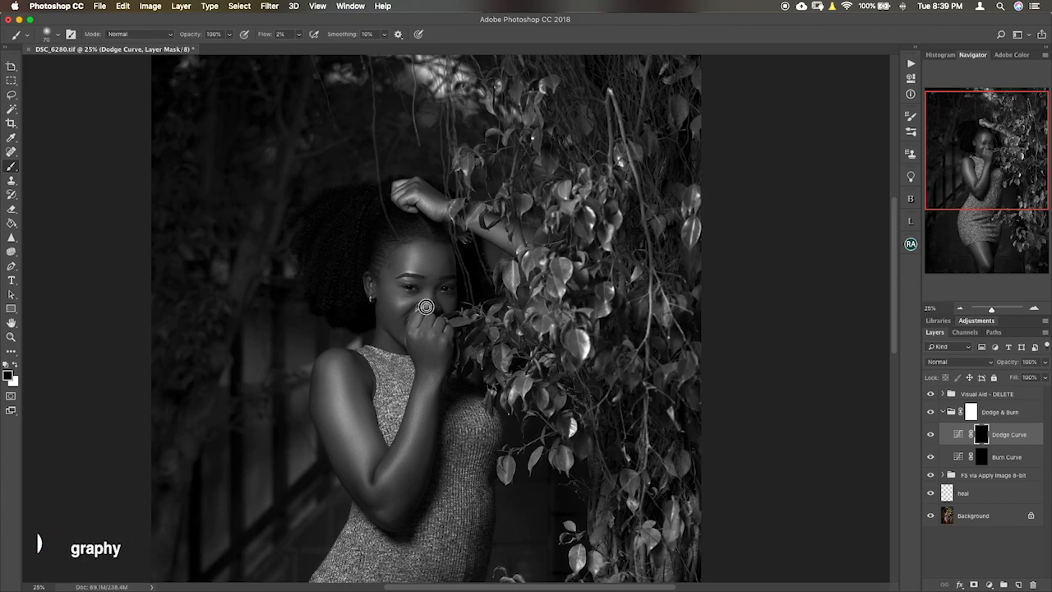
mouse_move(398, 294)
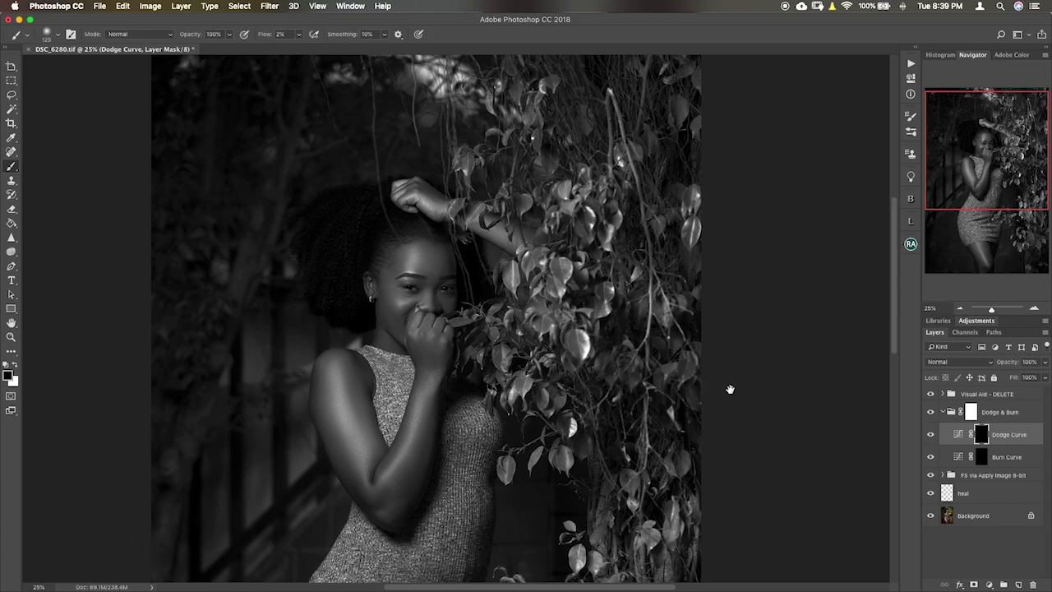
Step: Hide the Visual Aid group and toggle Dodge & Burn off and on to compare
left_click(931, 394)
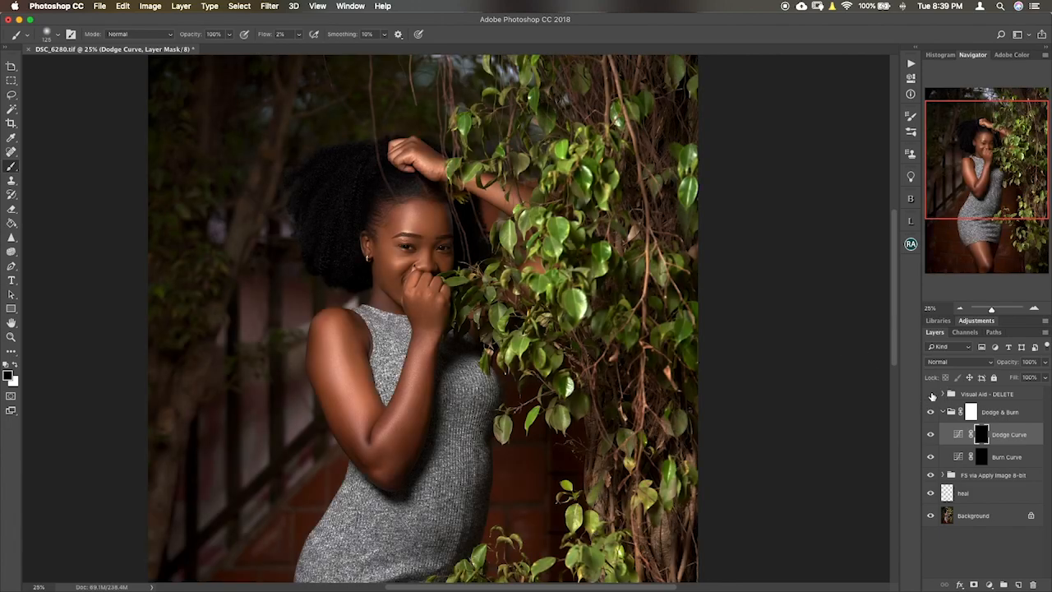
left_click(931, 412)
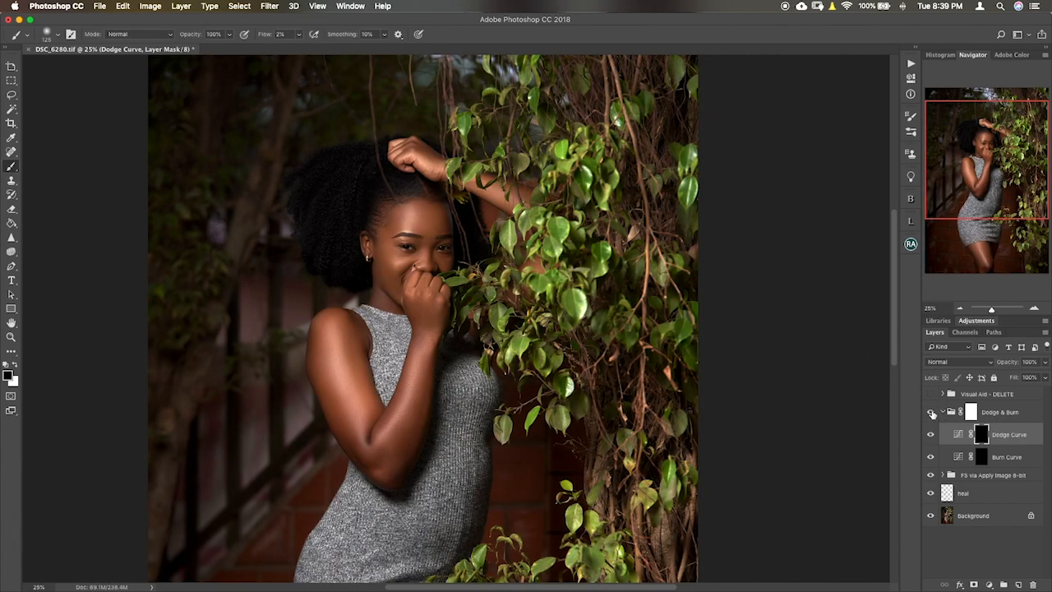
left_click(931, 412)
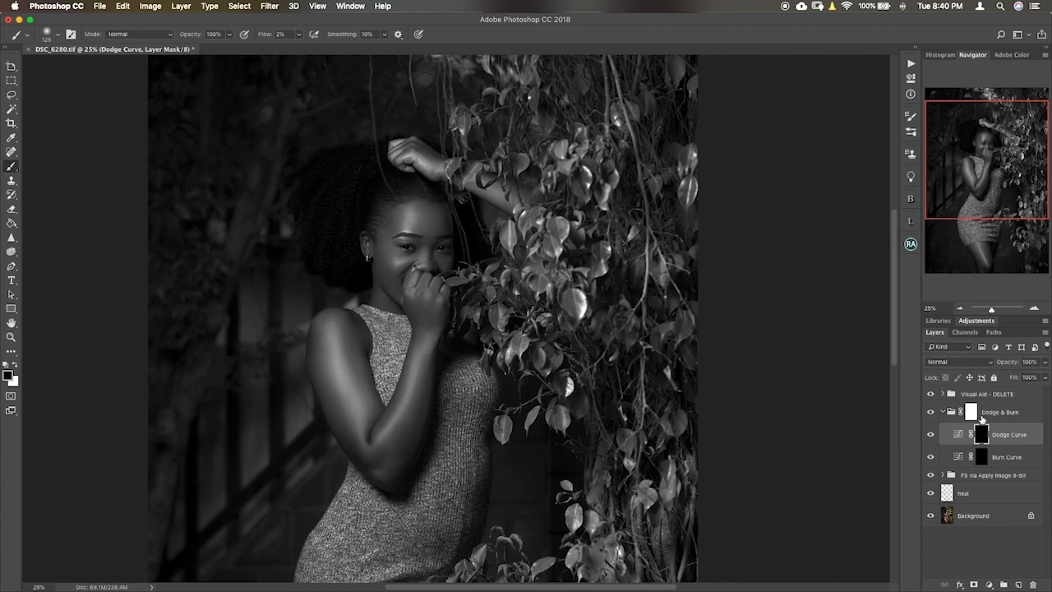
mouse_move(92, 334)
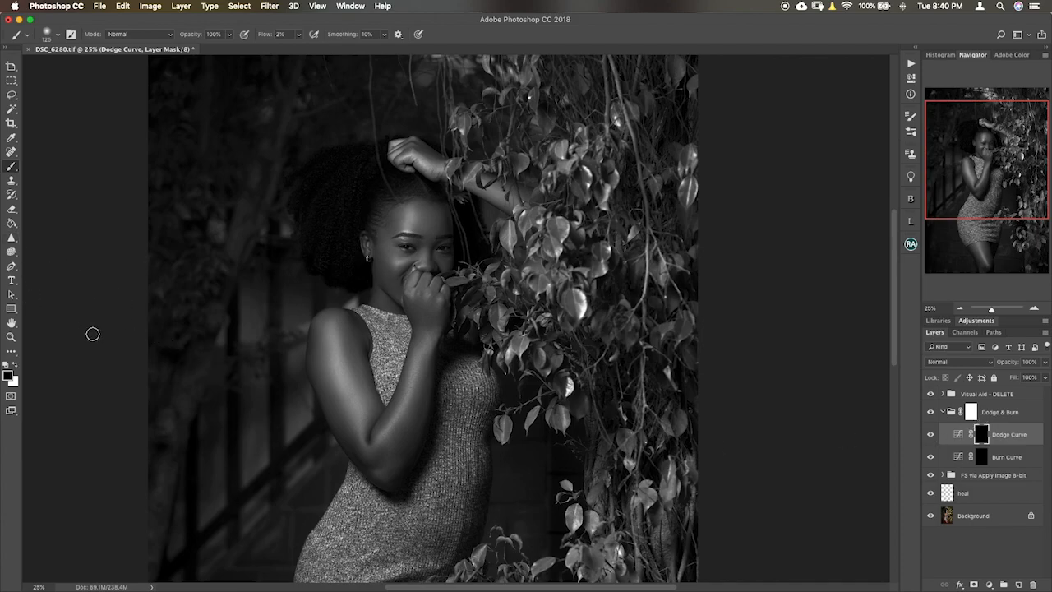
mouse_move(24, 386)
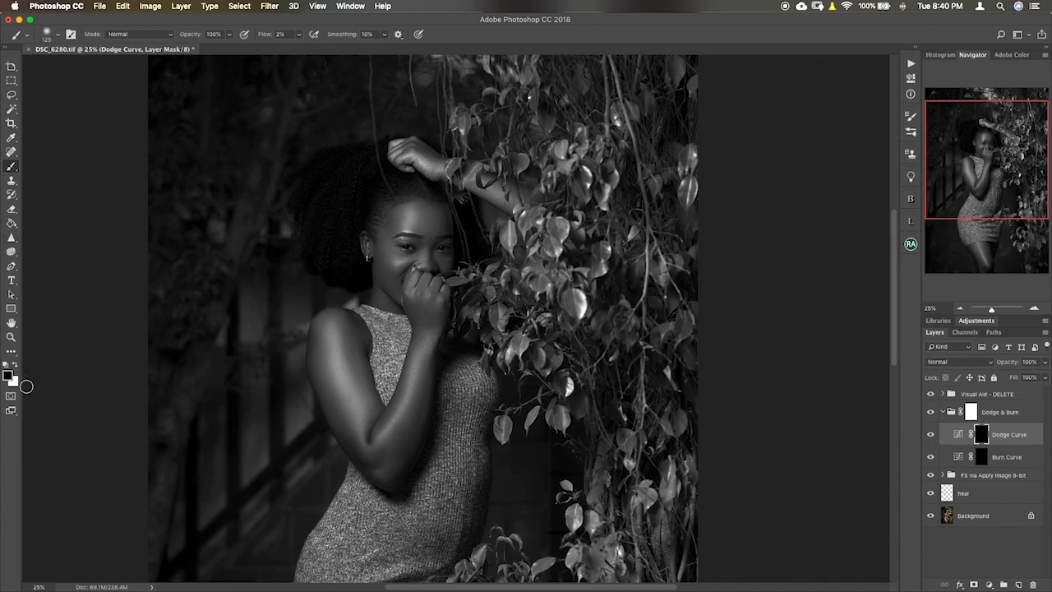
mouse_move(709, 462)
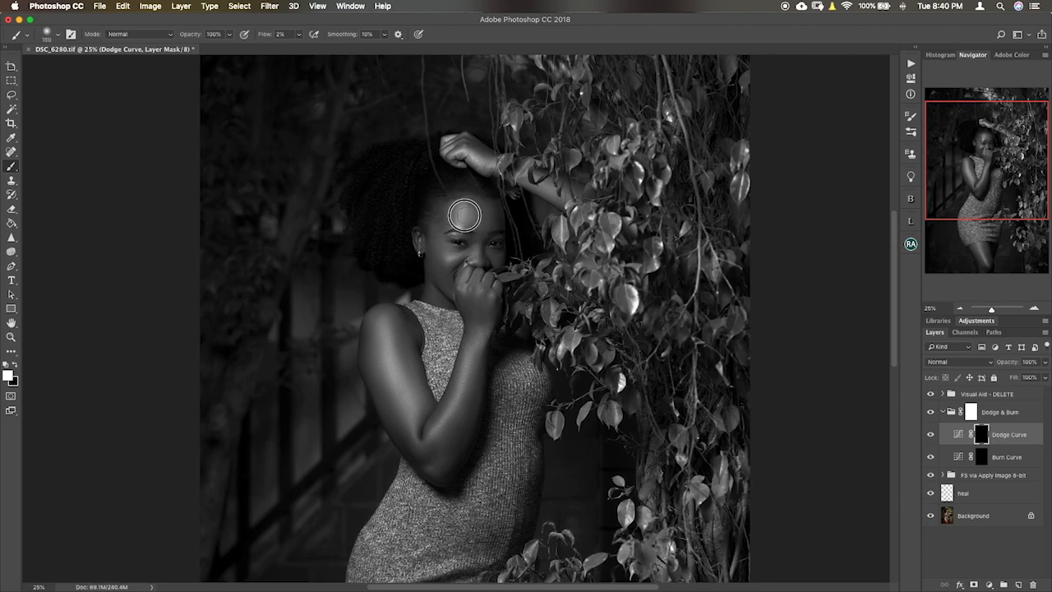
mouse_move(471, 207)
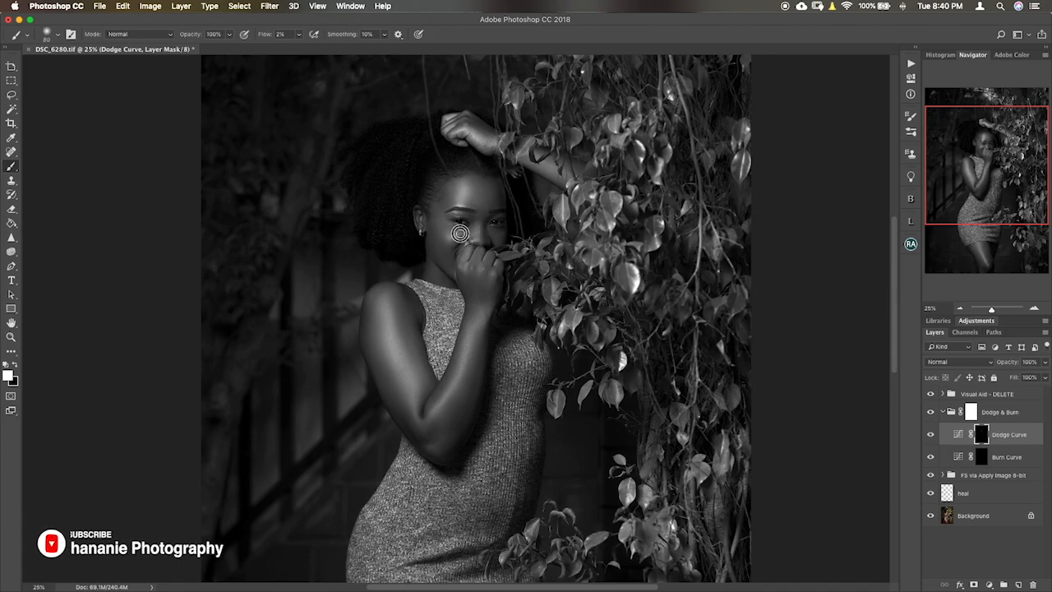
mouse_move(452, 237)
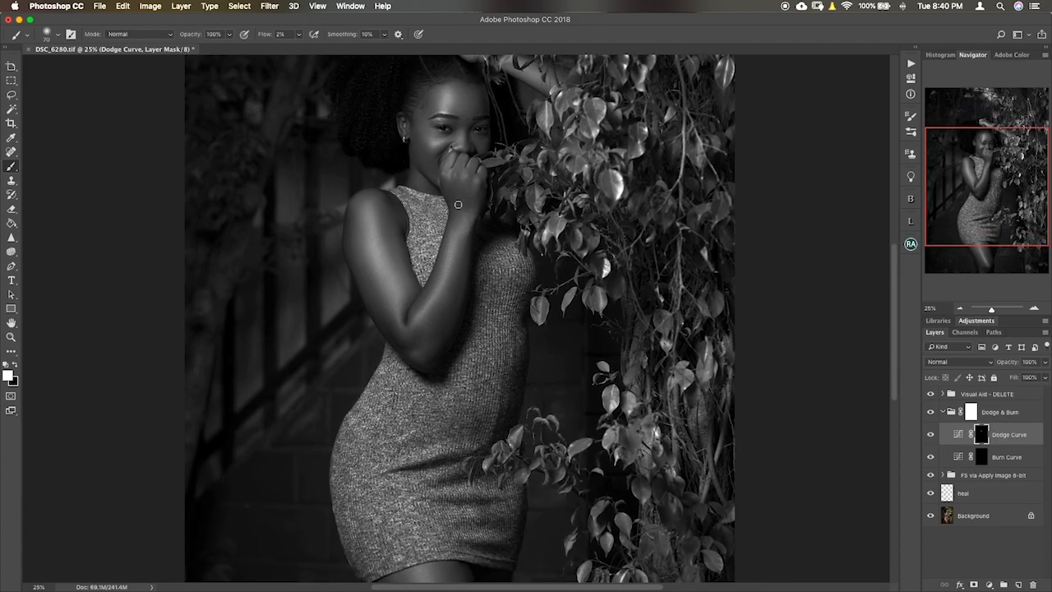
mouse_move(451, 156)
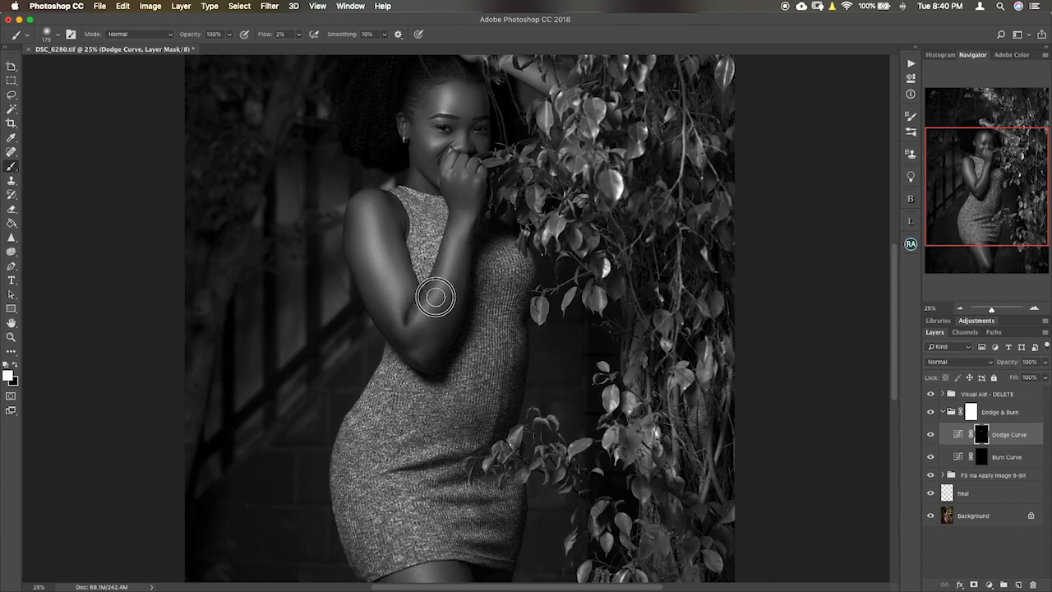
mouse_move(452, 249)
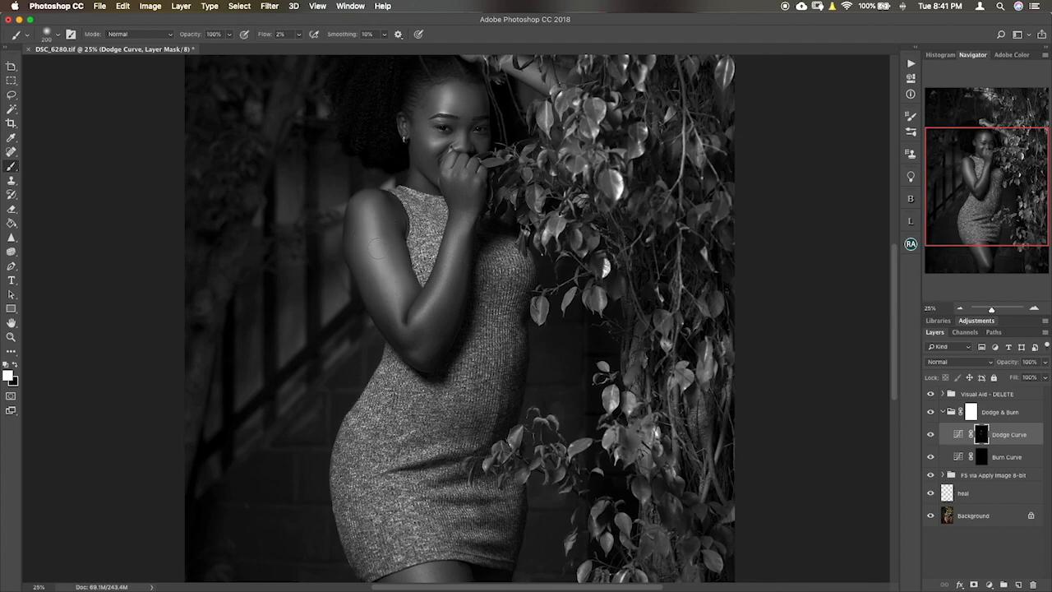
mouse_move(407, 259)
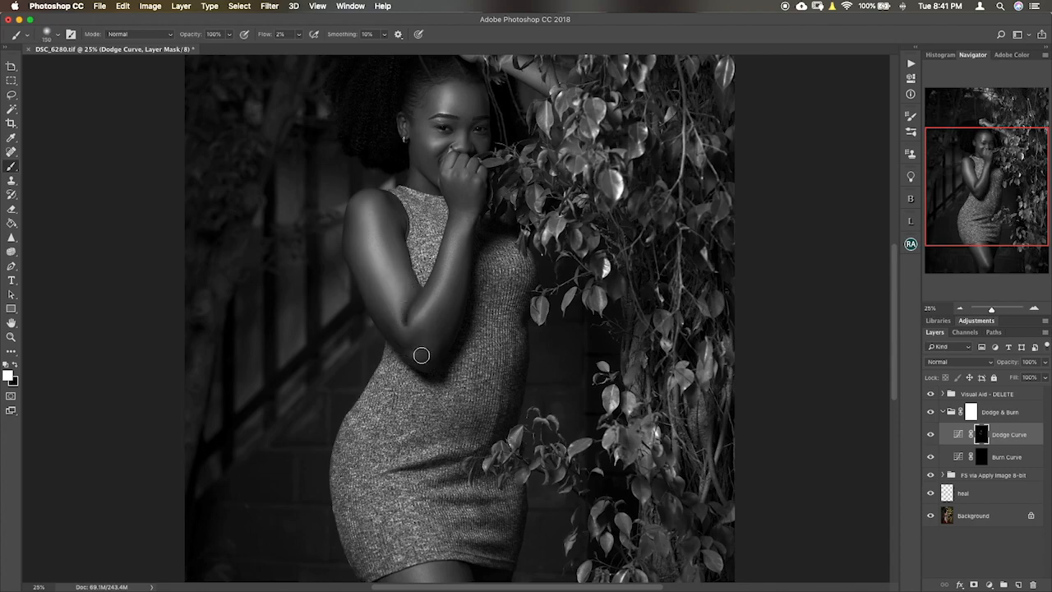
Step: Hide the Visual Aid group, toggle Dodge & Burn, and target the Burn Curve mask
scroll("down", 3)
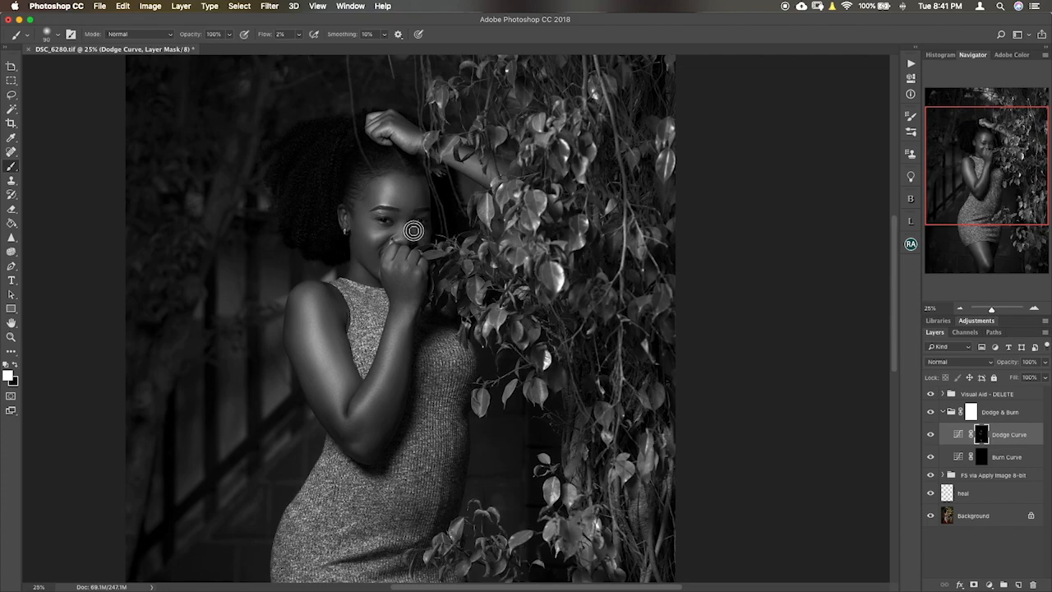
mouse_move(422, 194)
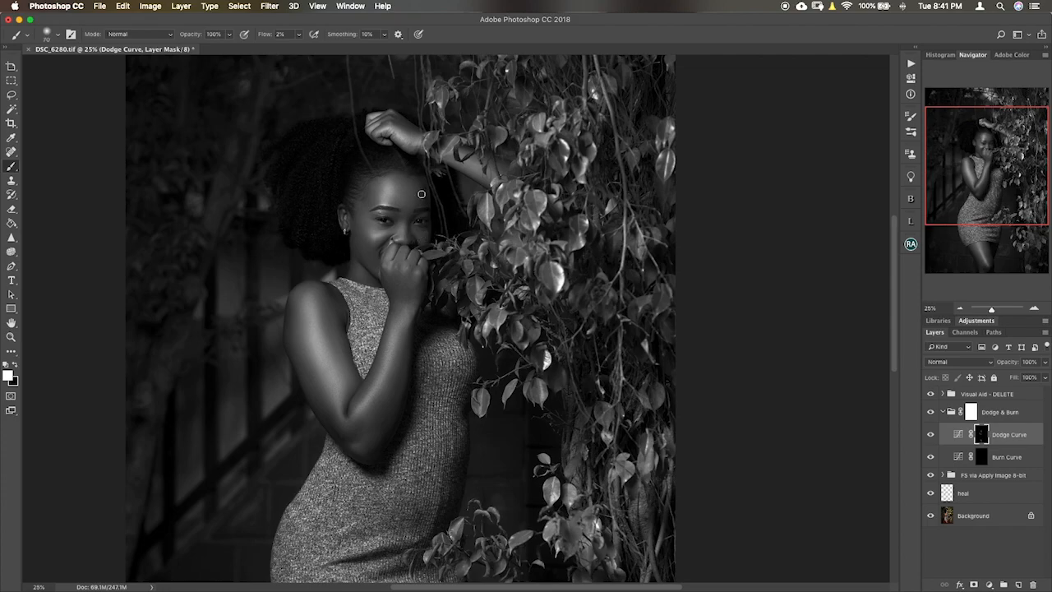
left_click(930, 394)
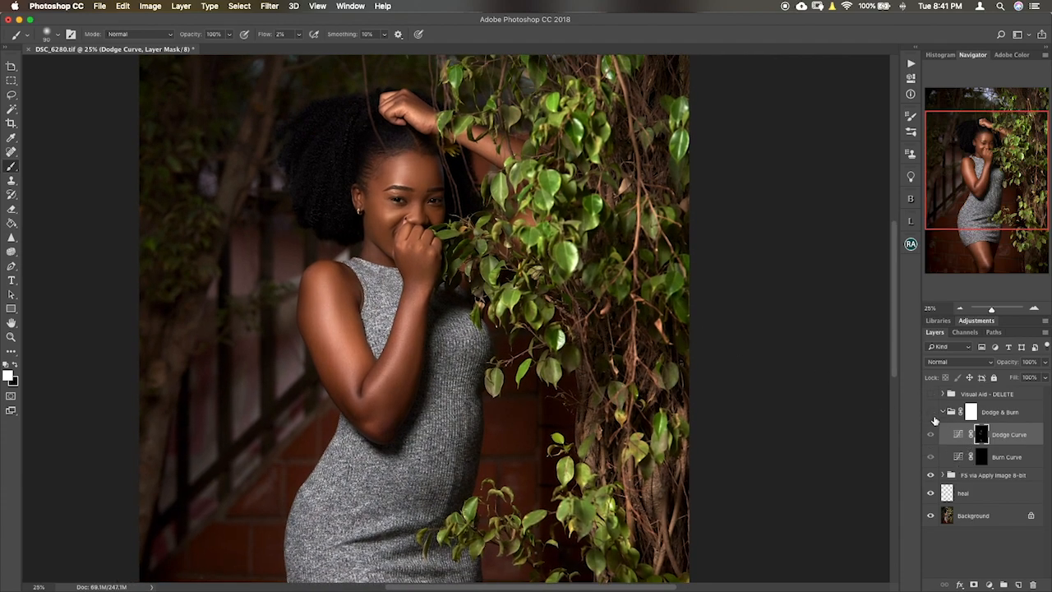
left_click(930, 411)
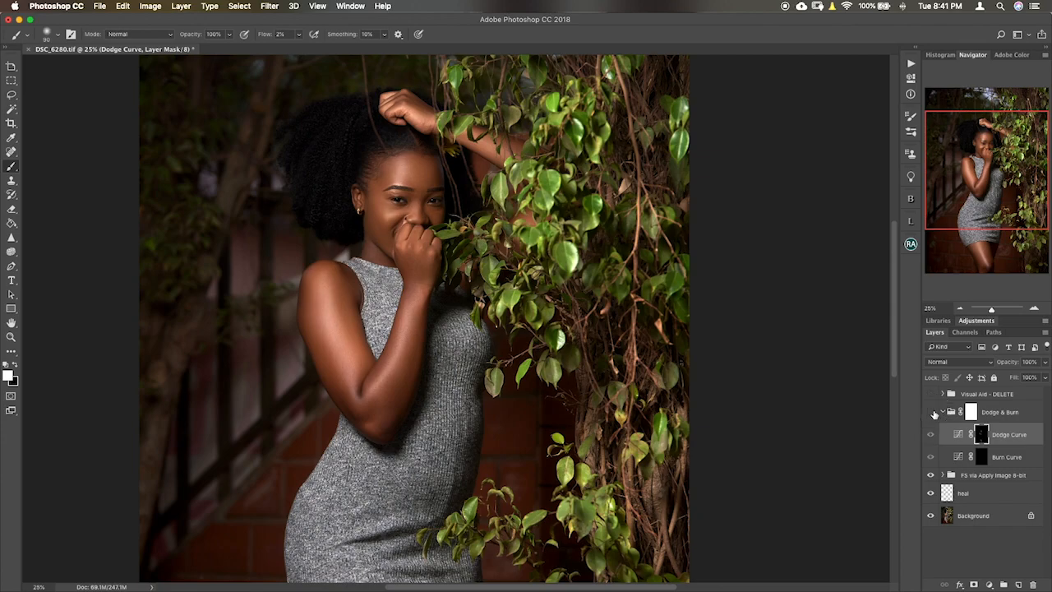
left_click(1007, 456)
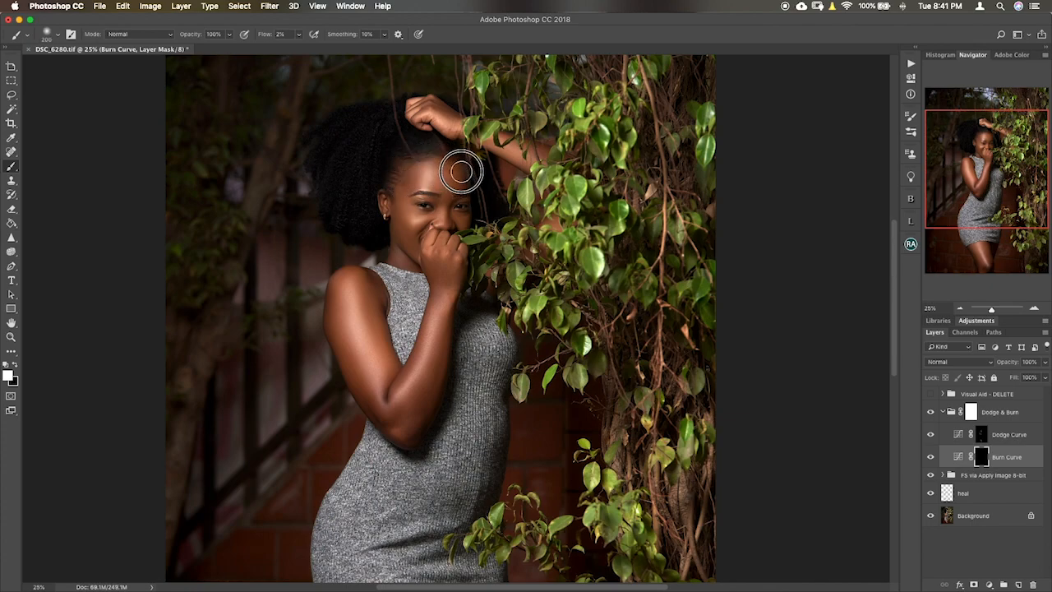
mouse_move(464, 181)
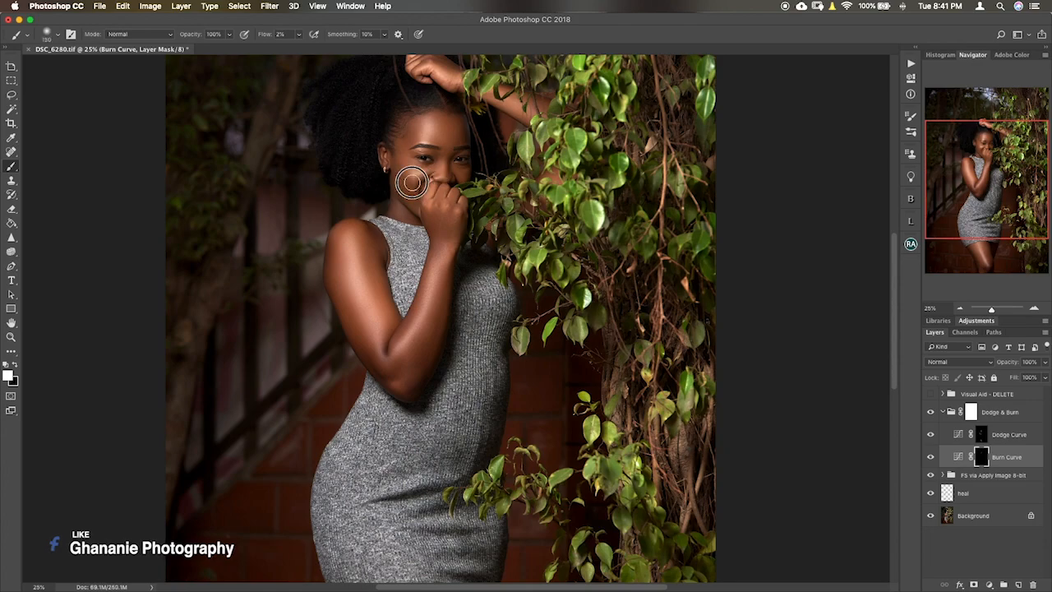
mouse_move(411, 197)
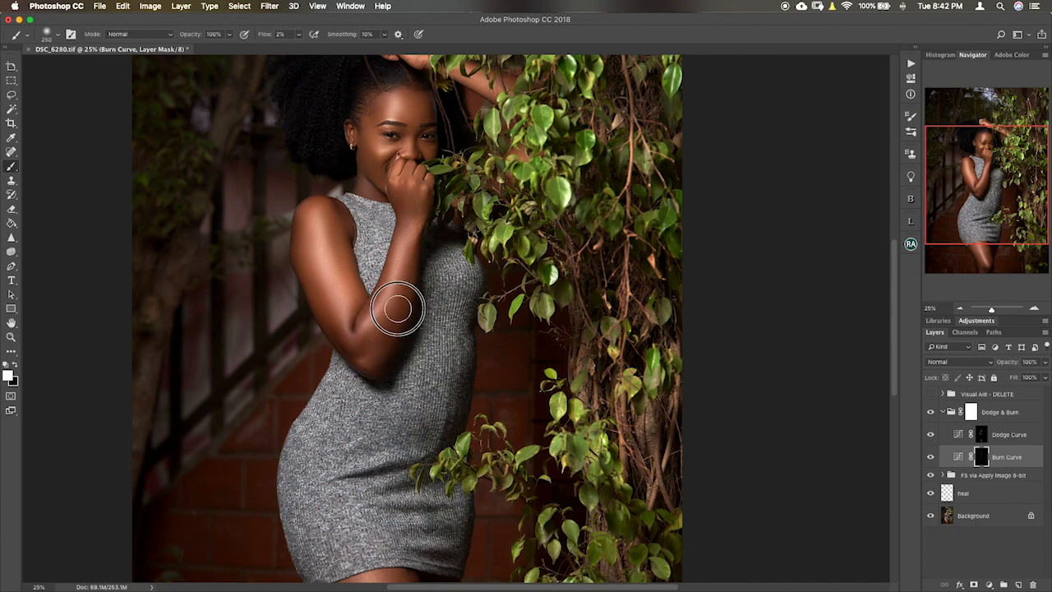
mouse_move(395, 249)
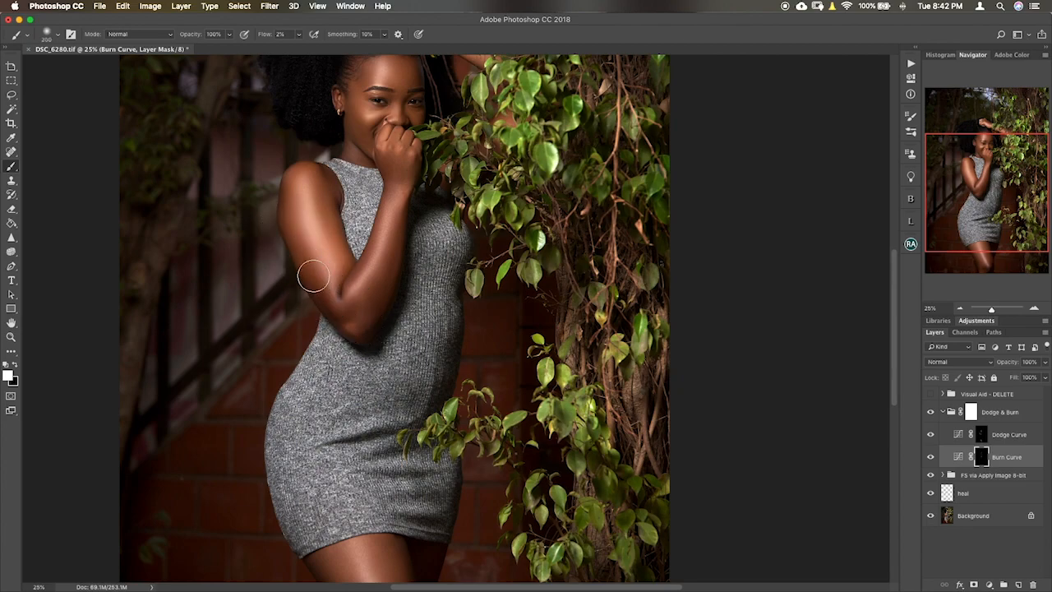
mouse_move(299, 171)
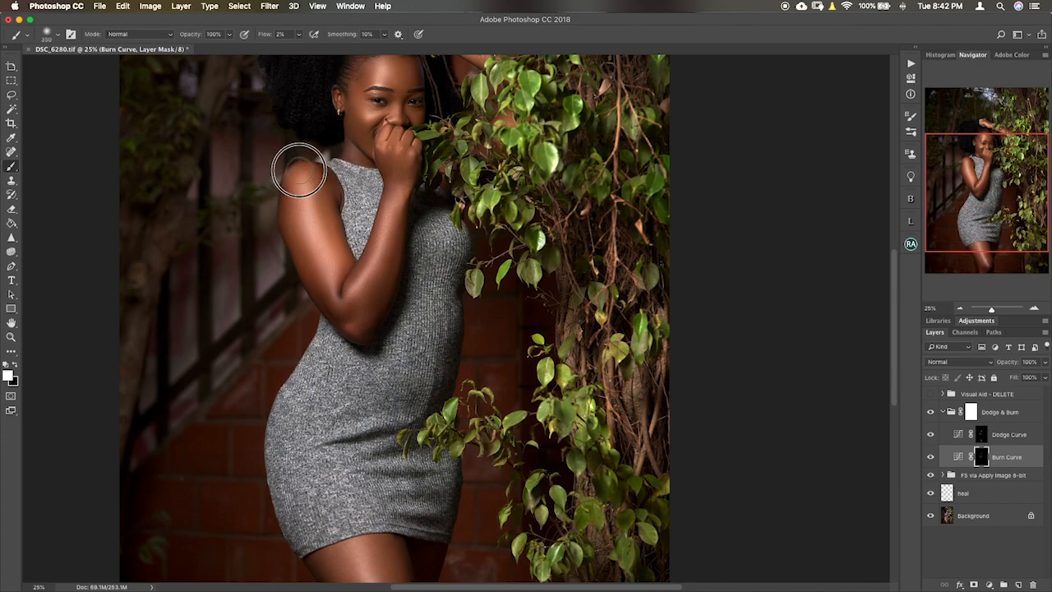
mouse_move(330, 194)
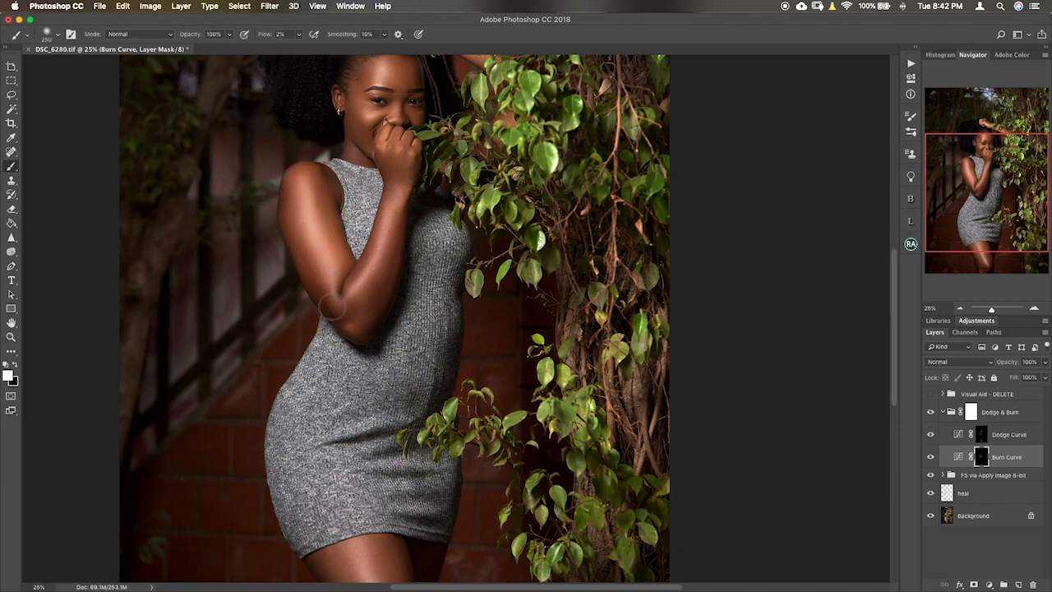
Step: Finish burning the face, arm and legs and target the Dodge Curve mask
scroll("down", 3)
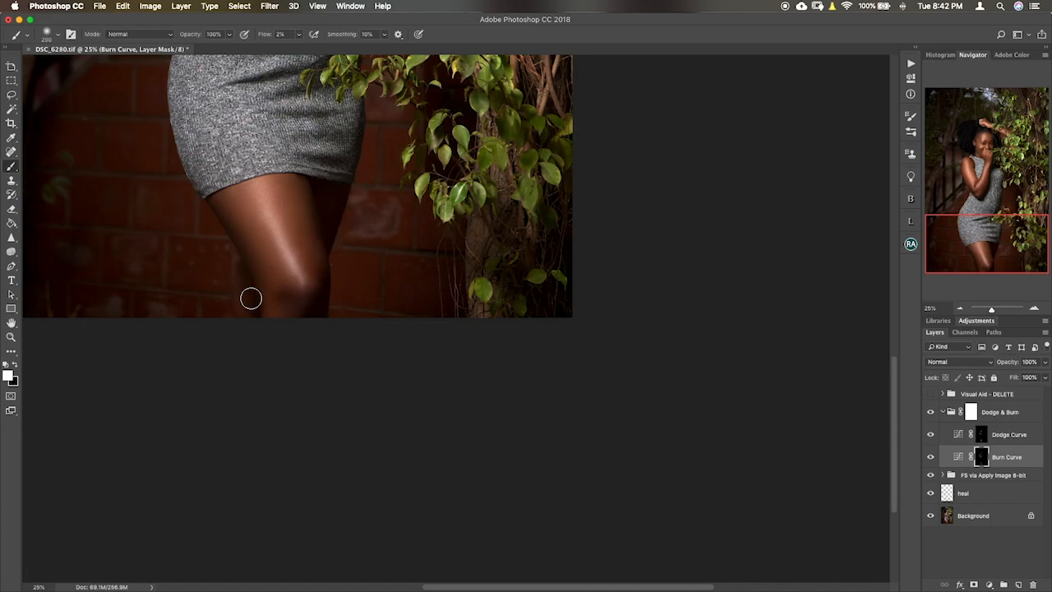
left_click(1009, 434)
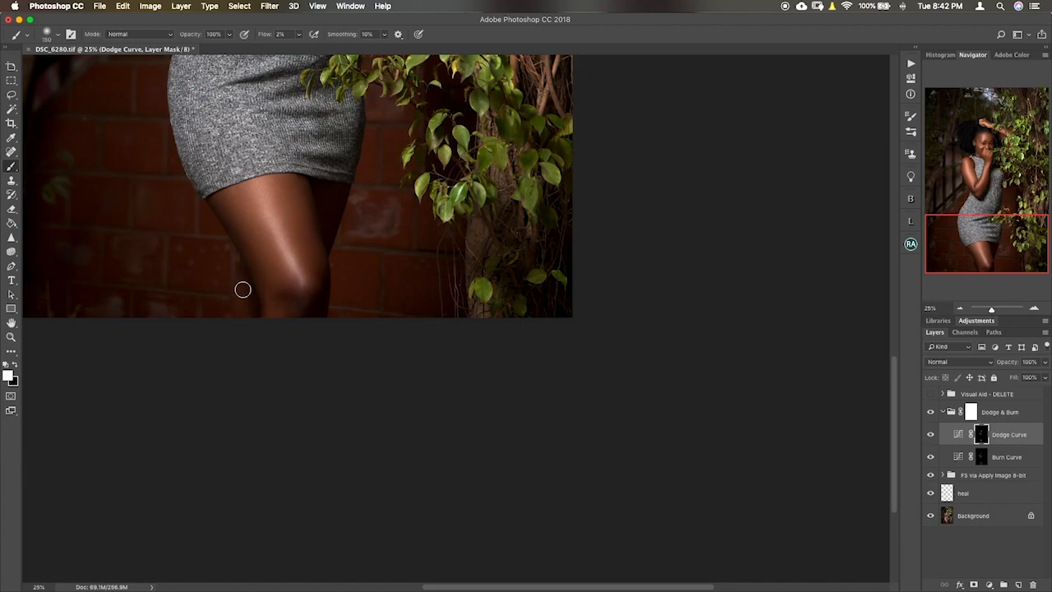
mouse_move(239, 294)
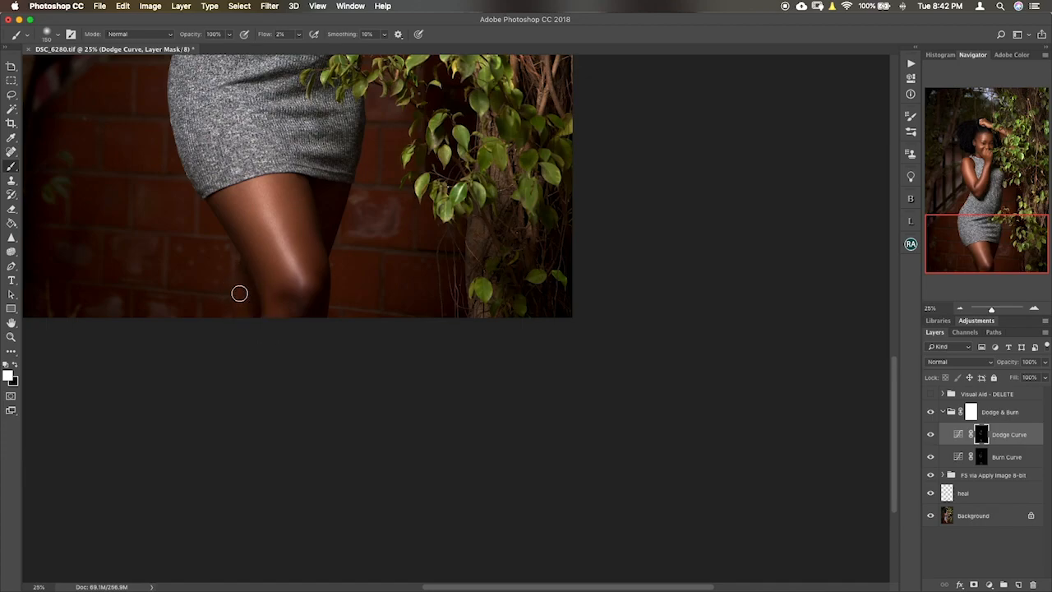
Step: Dodge a highlight spot on the lower leg through the Dodge Curve mask
left_click(1006, 456)
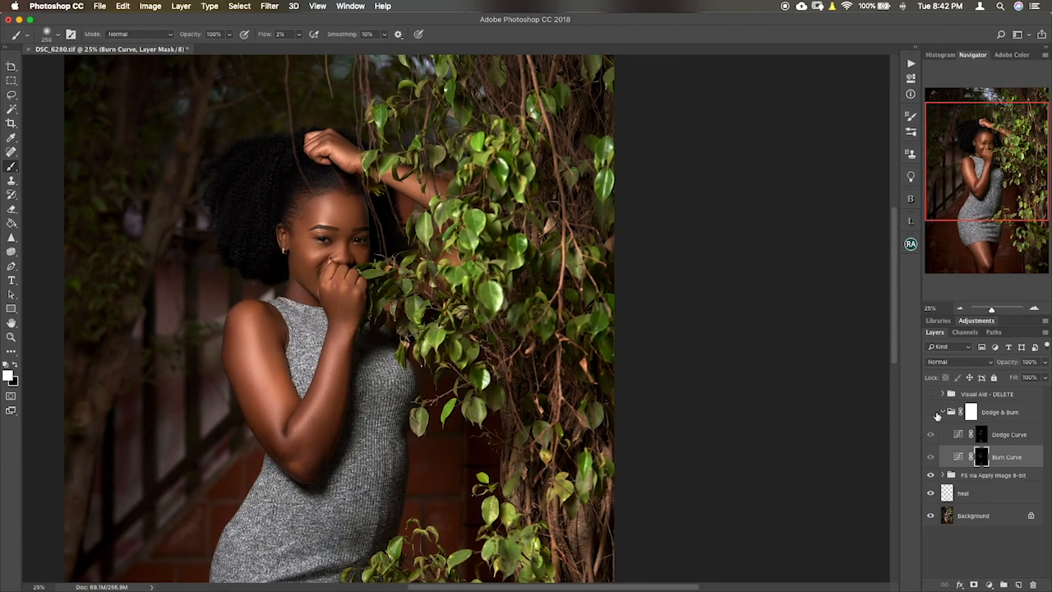
Step: Turn the Dodge & Burn group's visibility back on
left_click(932, 412)
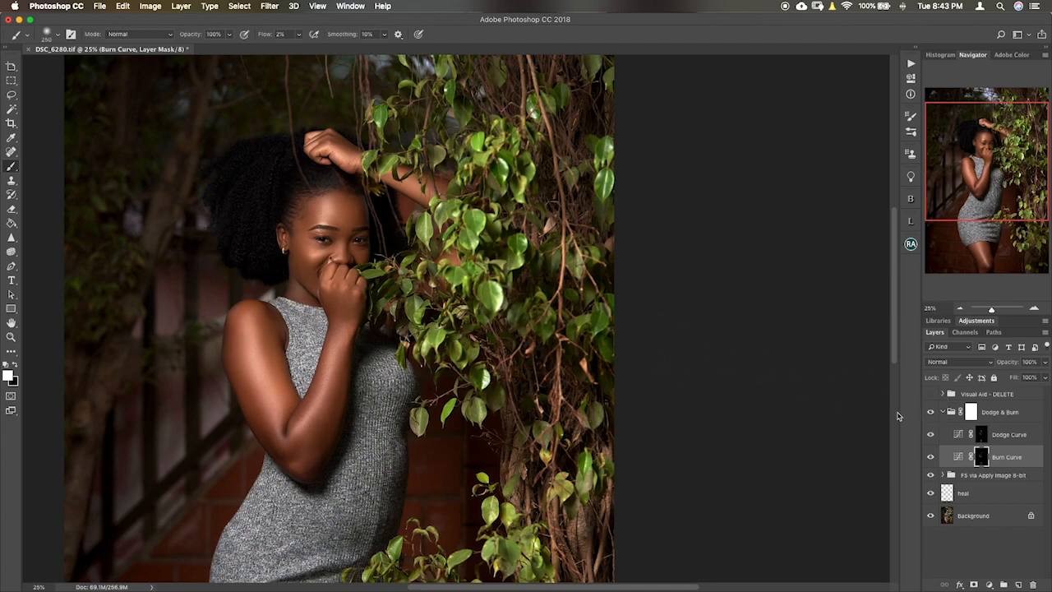
mouse_move(924, 409)
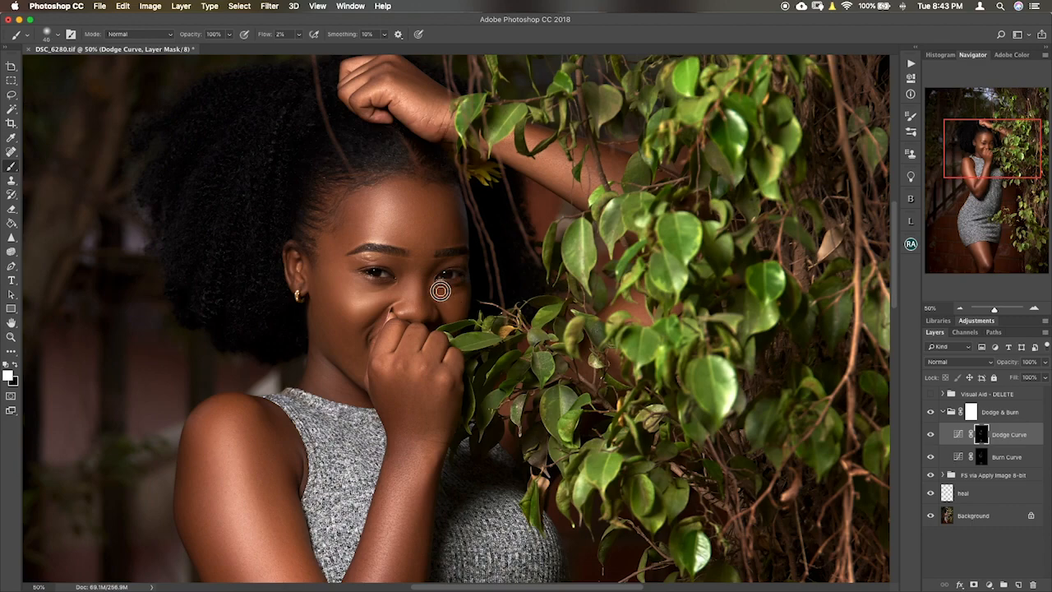
mouse_move(449, 294)
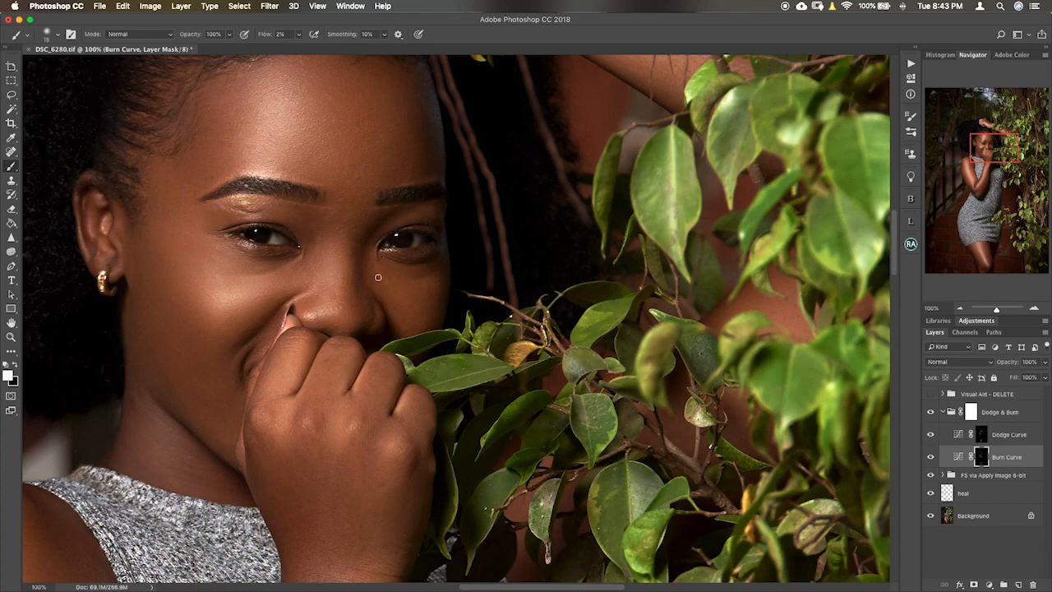
mouse_move(375, 261)
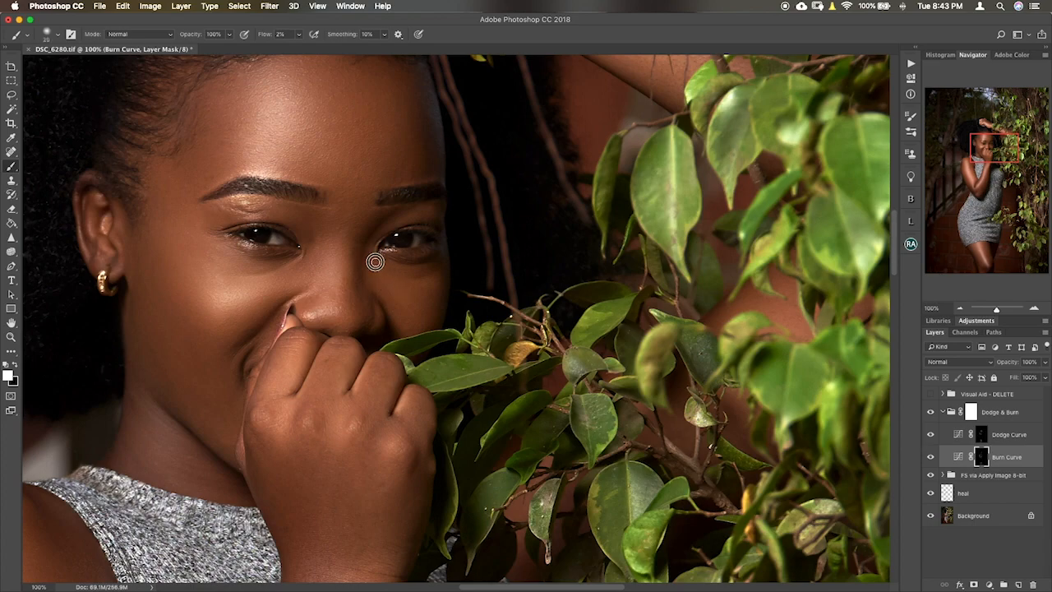
mouse_move(448, 283)
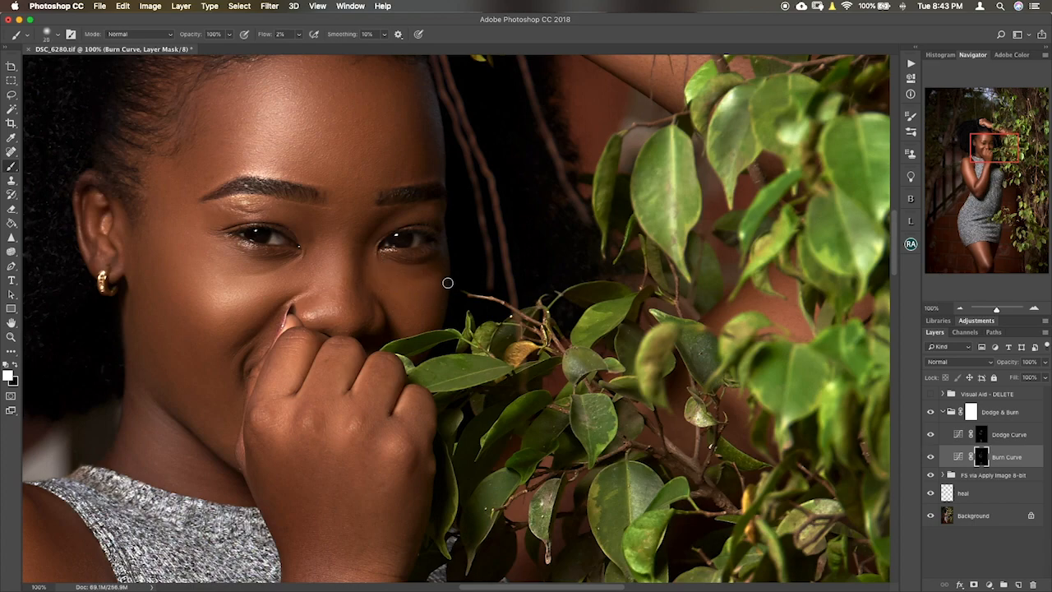
mouse_move(392, 299)
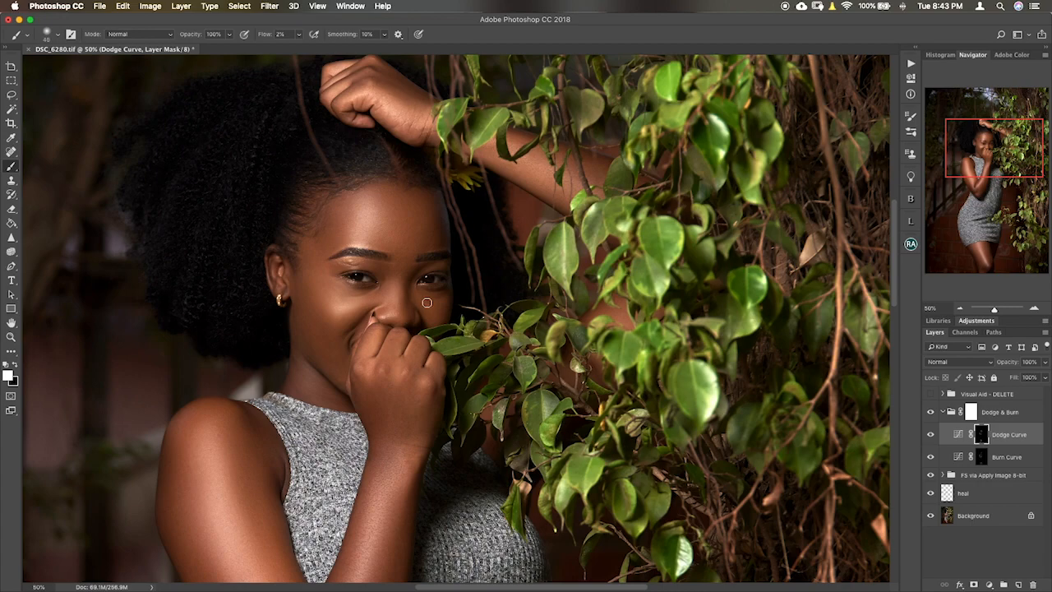
mouse_move(425, 298)
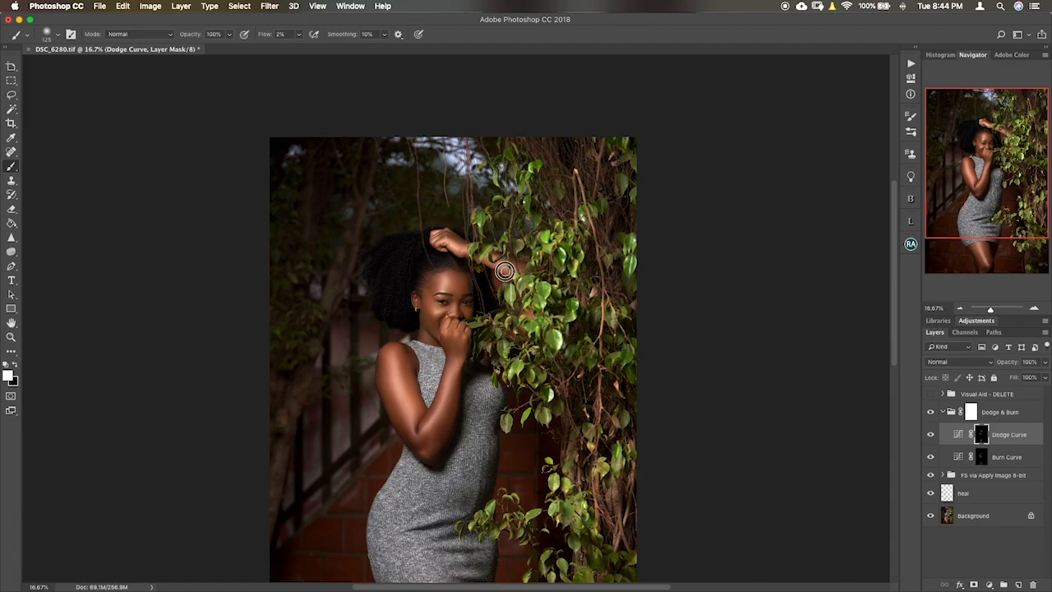
Step: Dodge a highlight spot on the raised forearm through the Dodge Curve mask
left_click(1007, 456)
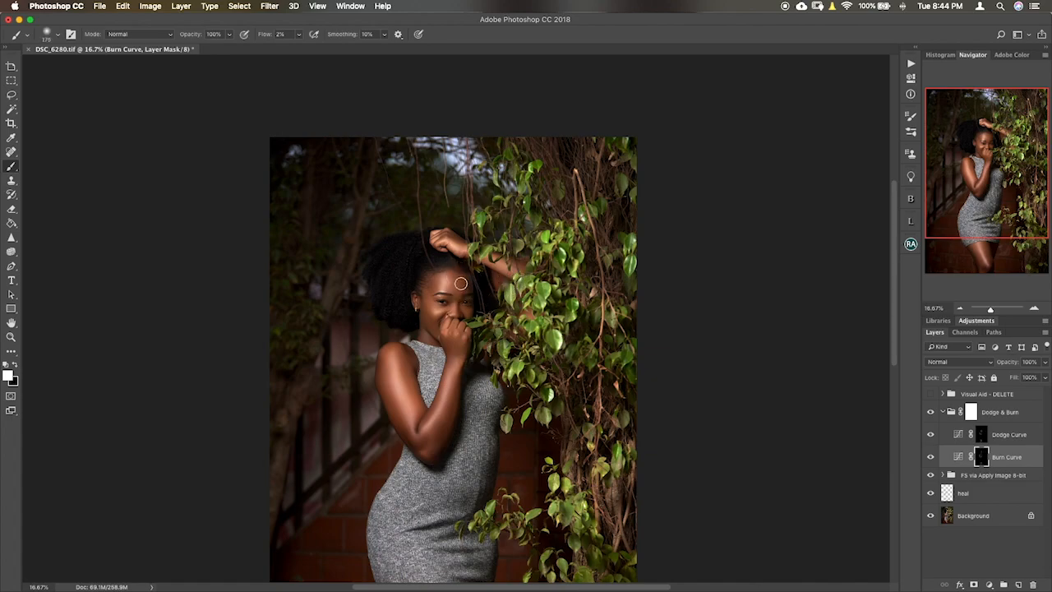
mouse_move(894, 265)
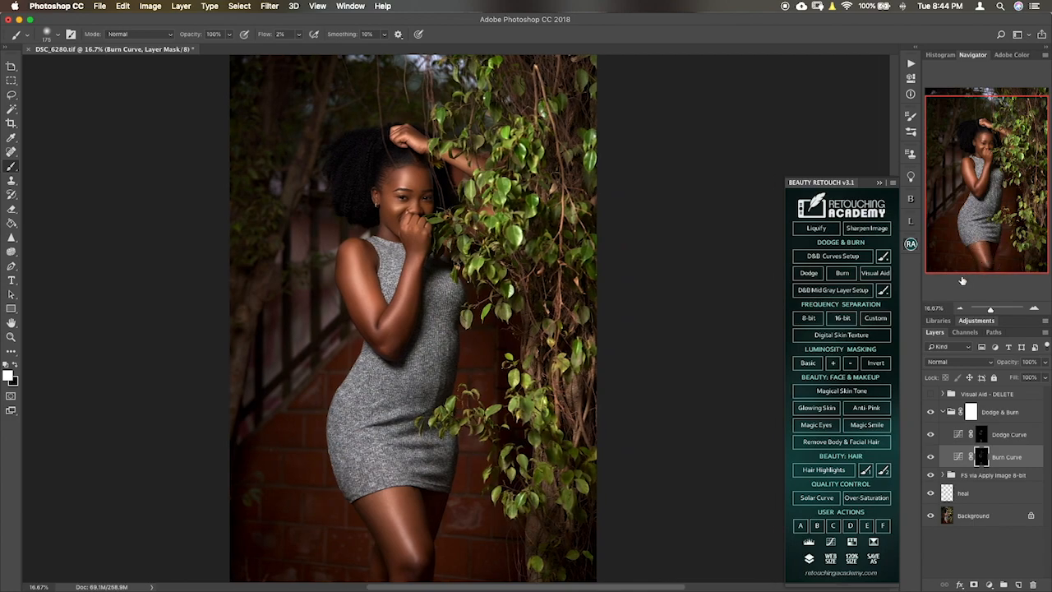
mouse_move(960, 250)
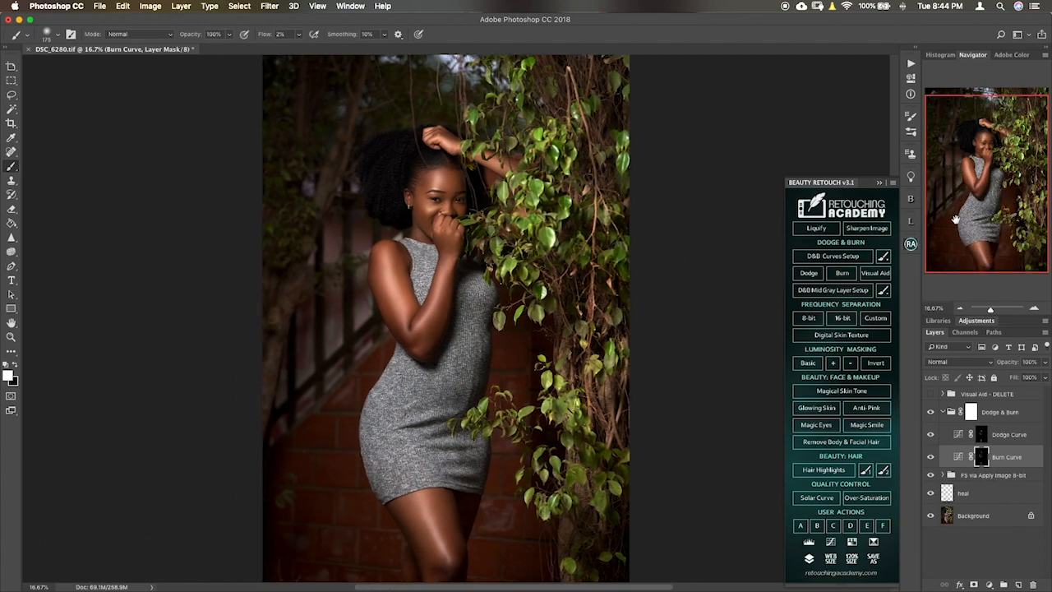
mouse_move(1001, 190)
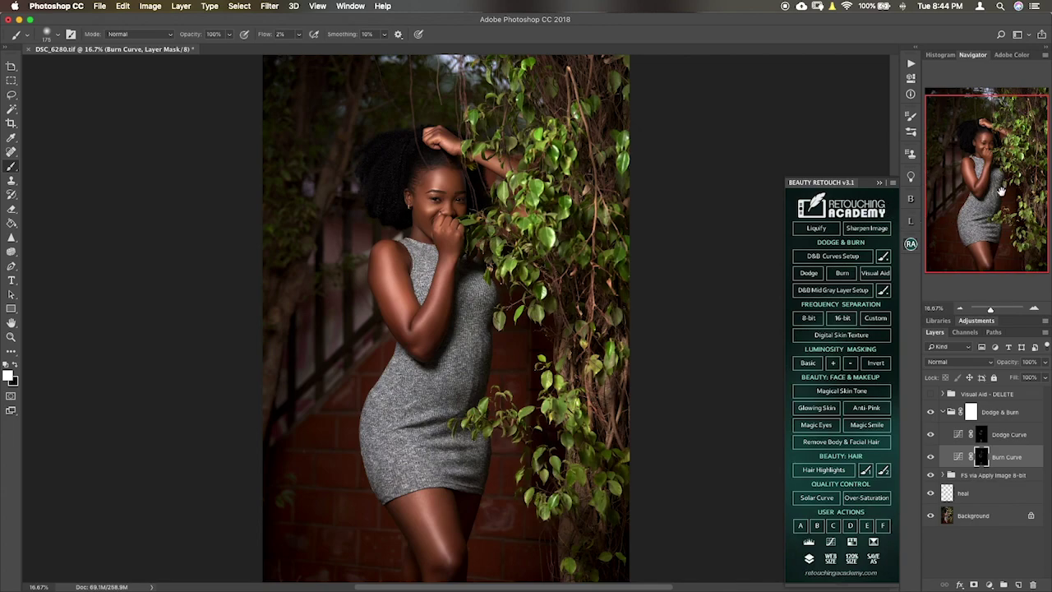
mouse_move(984, 207)
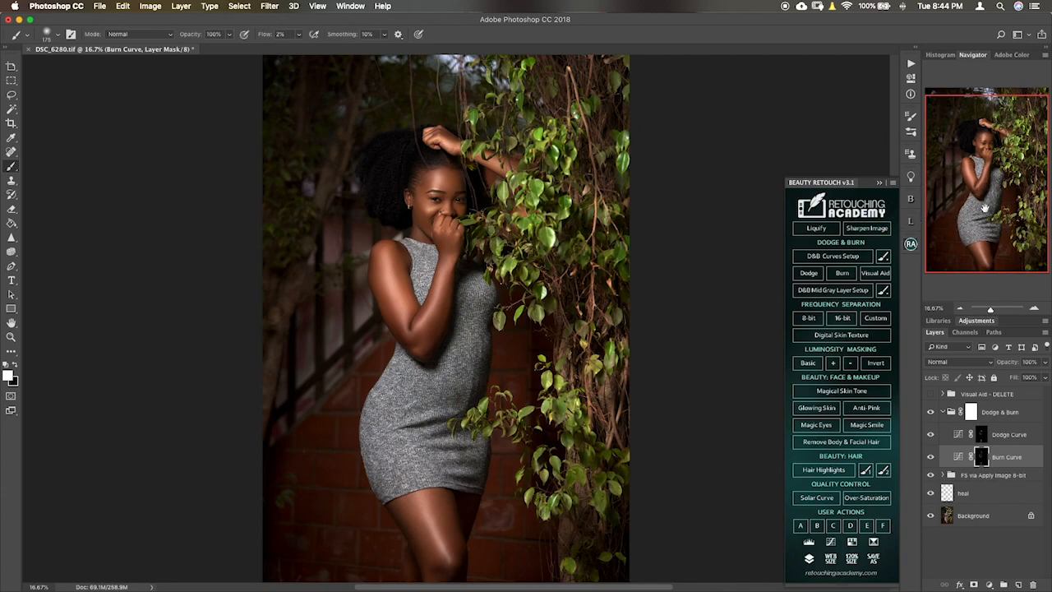